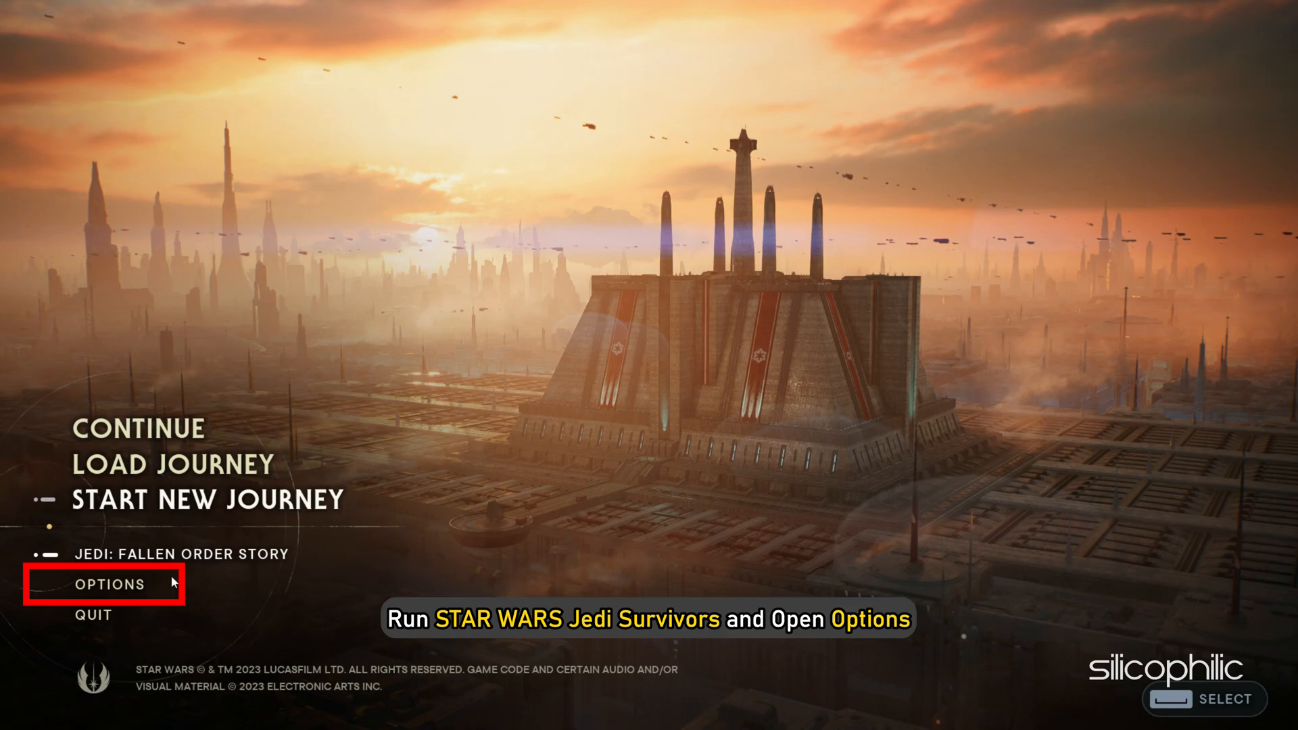
Open the Options menu from the STAR WARS Jedi: Survivor main menu
click(109, 584)
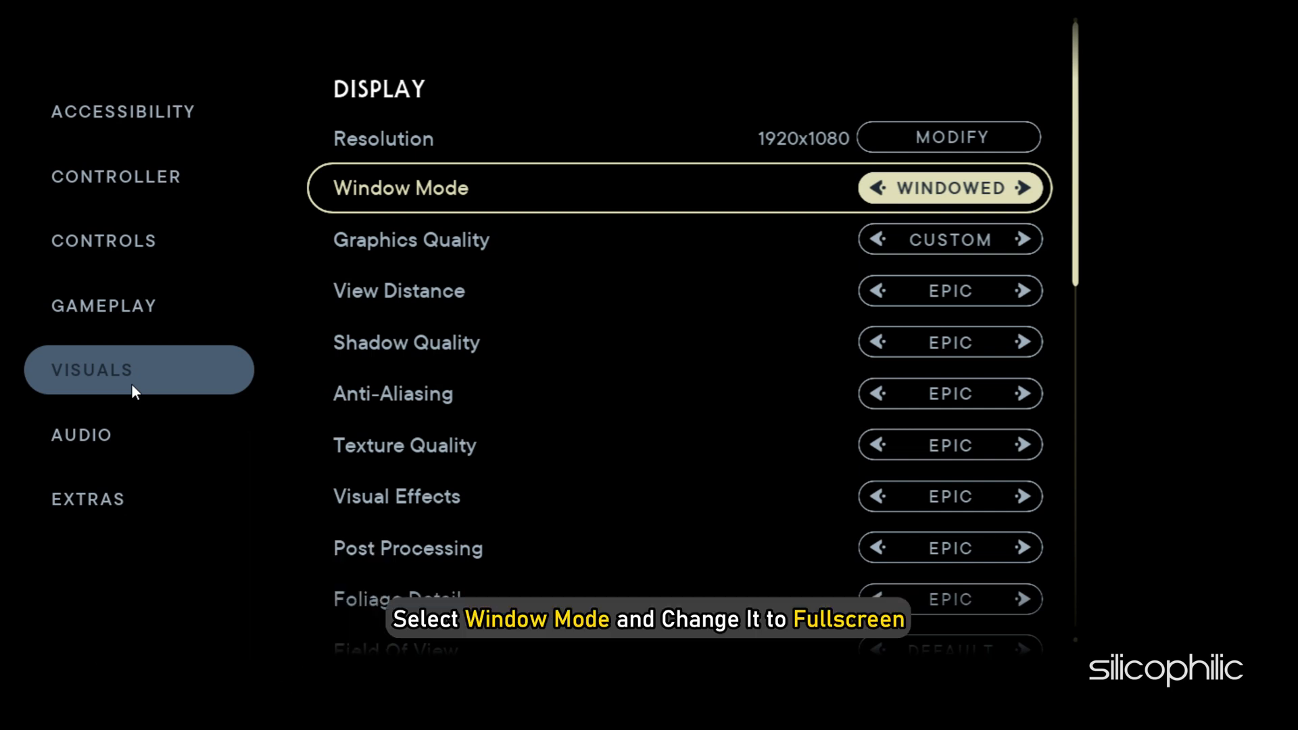
Set Graphics Quality to Low, ray tracing off, FidelityFX to Ultra Performance and motion blur off
click(1040, 188)
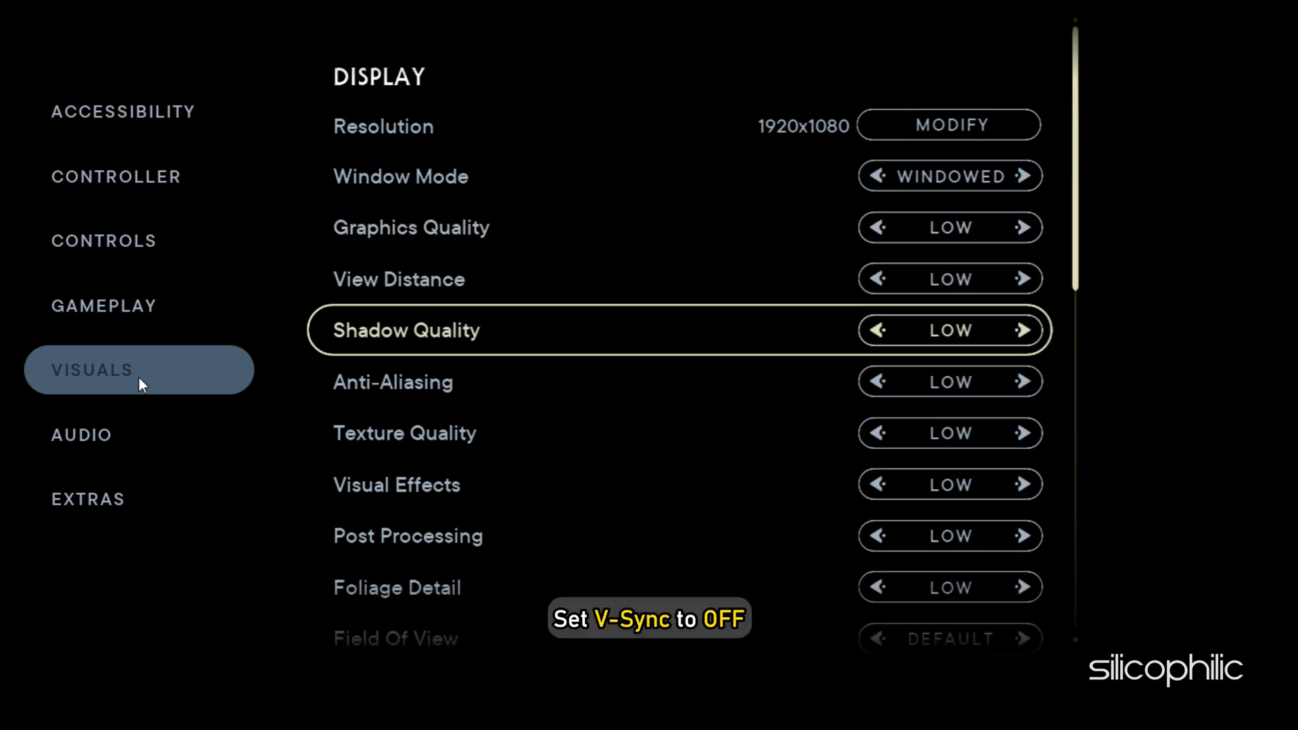
scroll(down, 3)
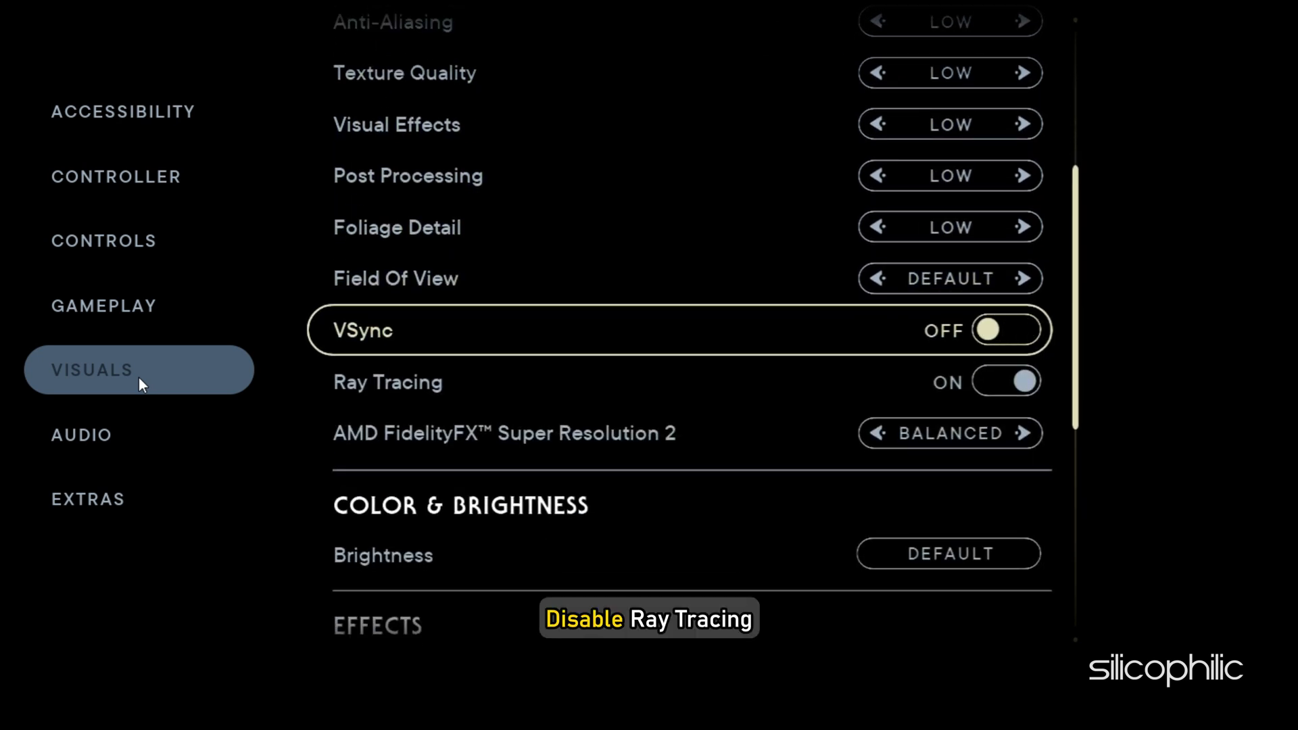
click(1005, 382)
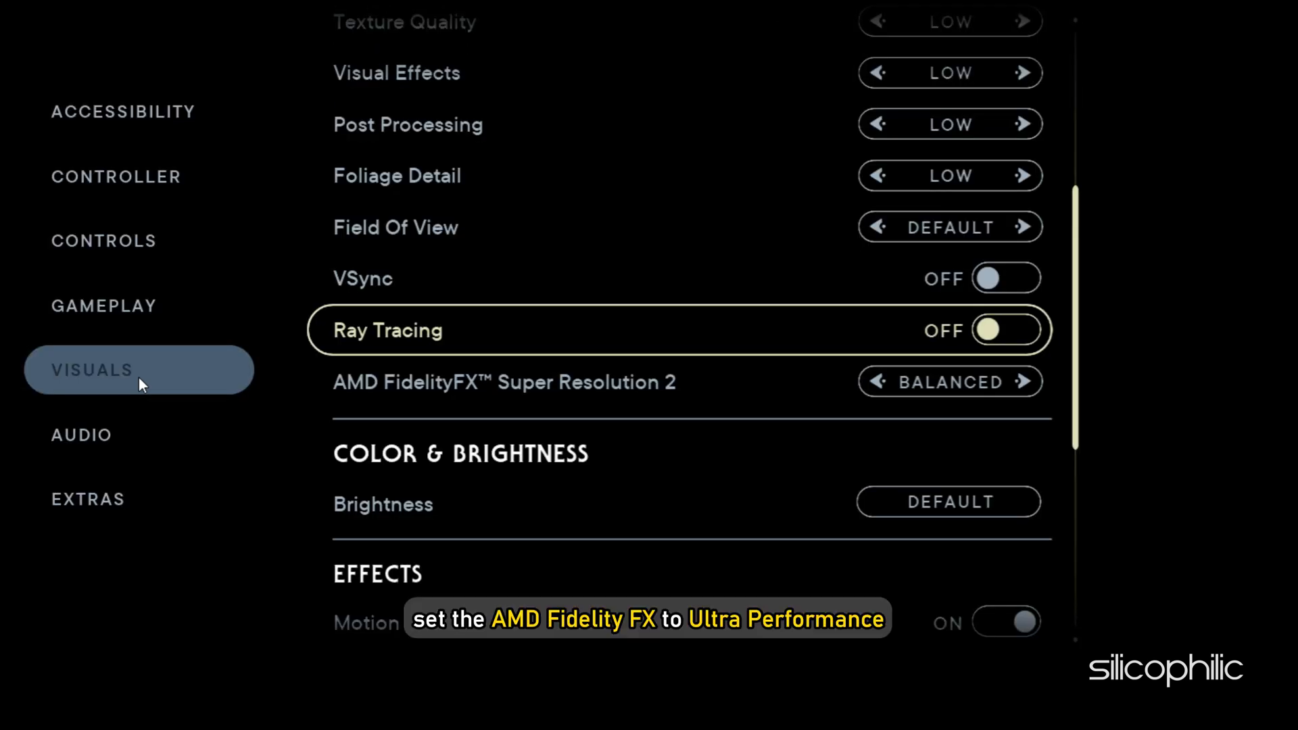
scroll(down, 3)
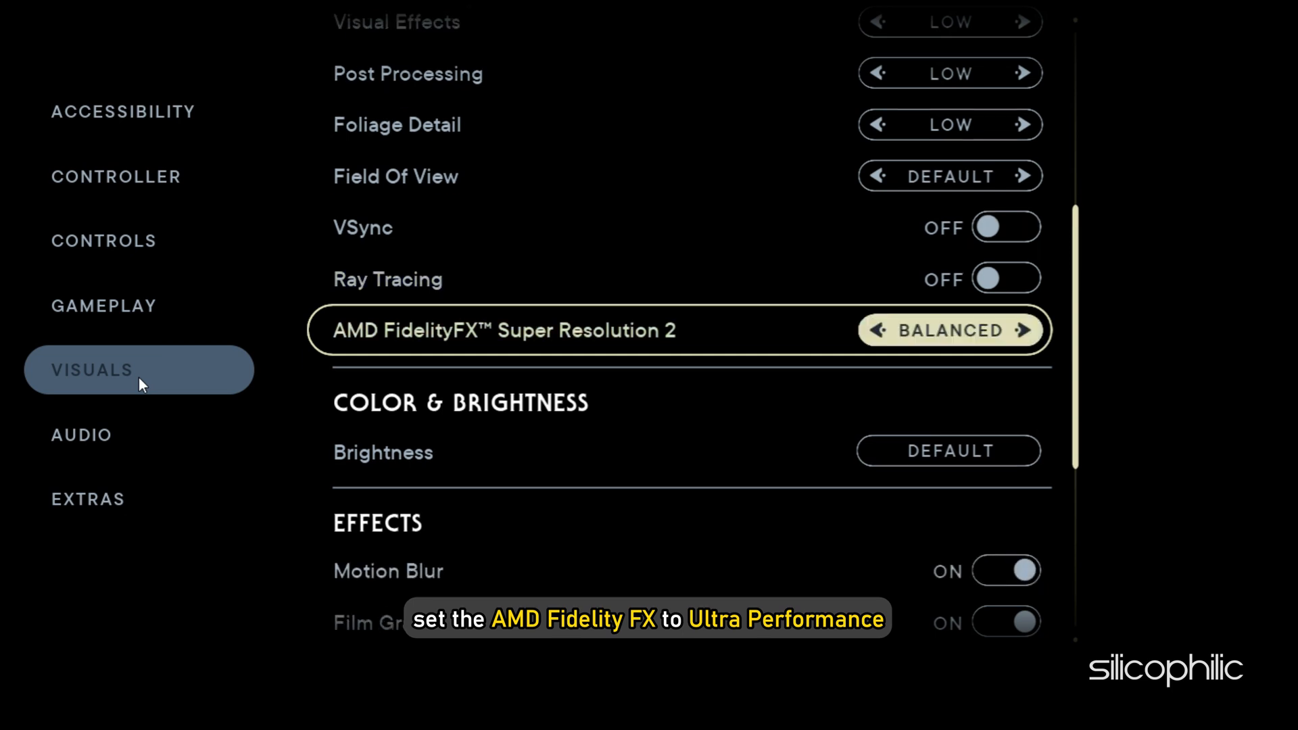
click(1024, 330)
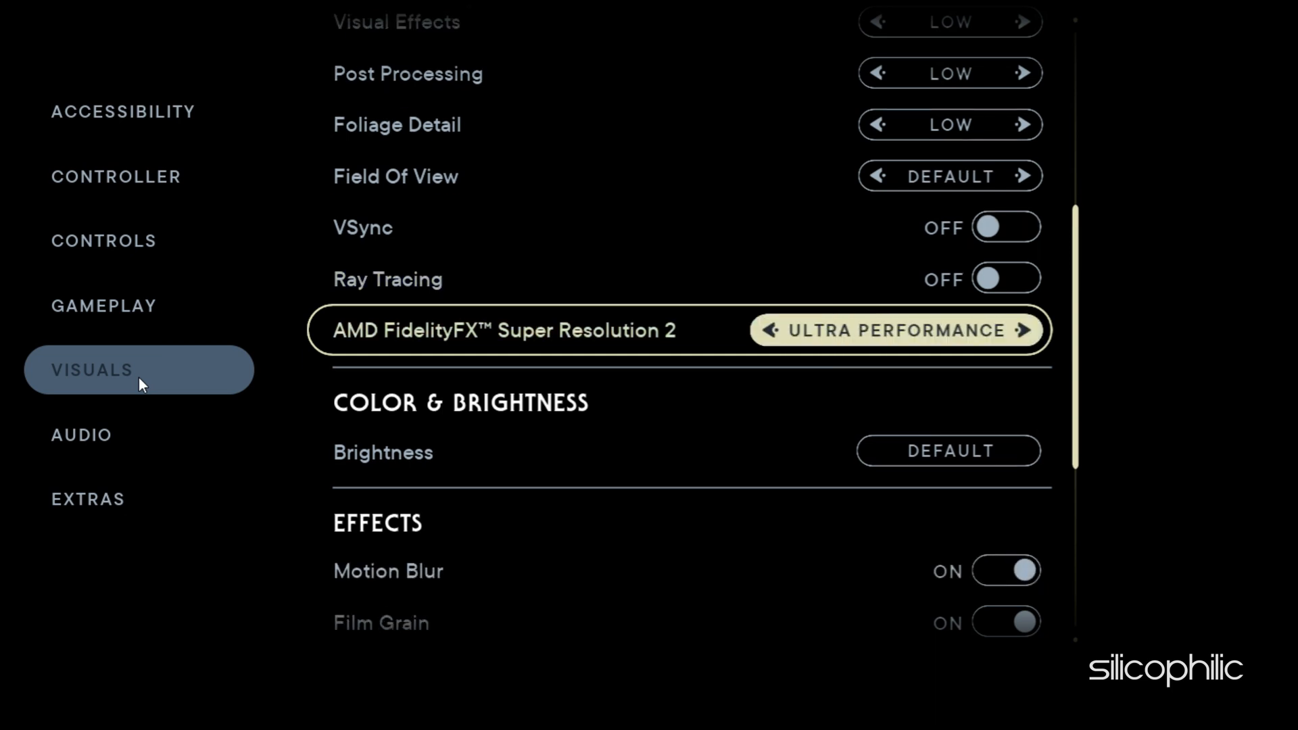
scroll(down, 3)
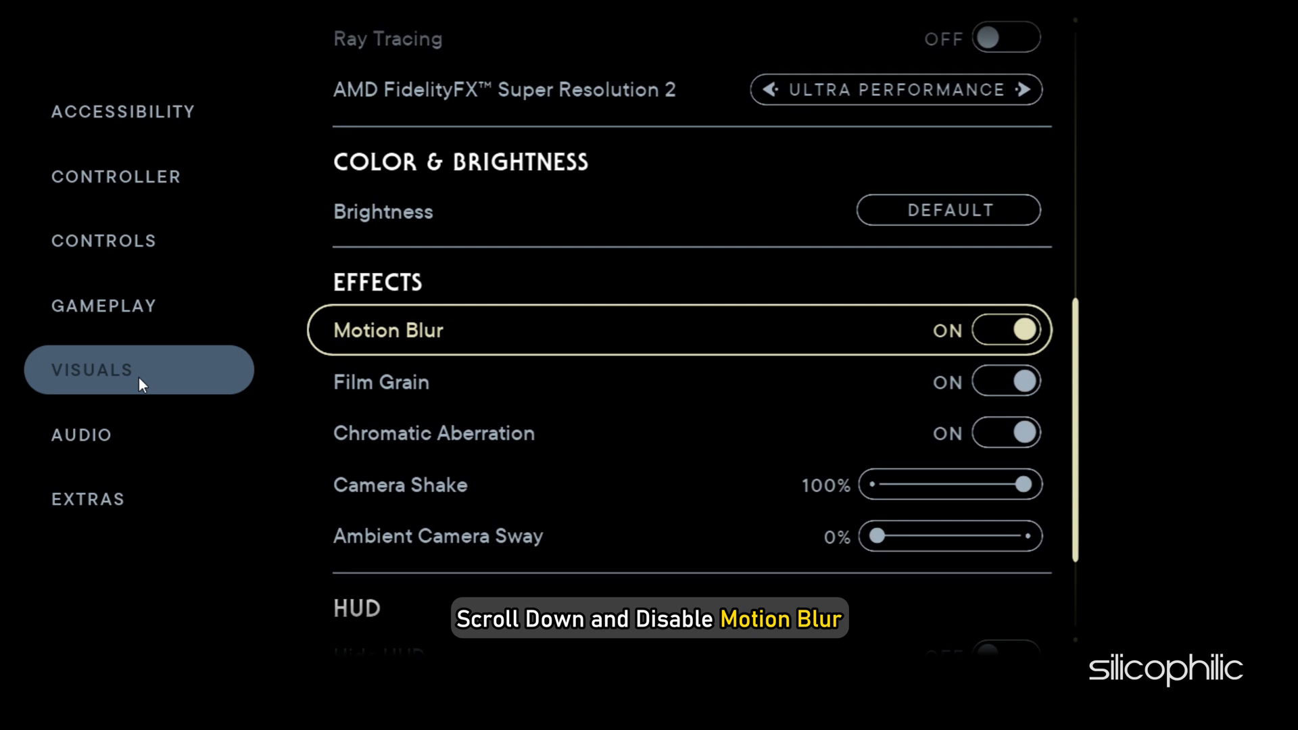
click(1006, 330)
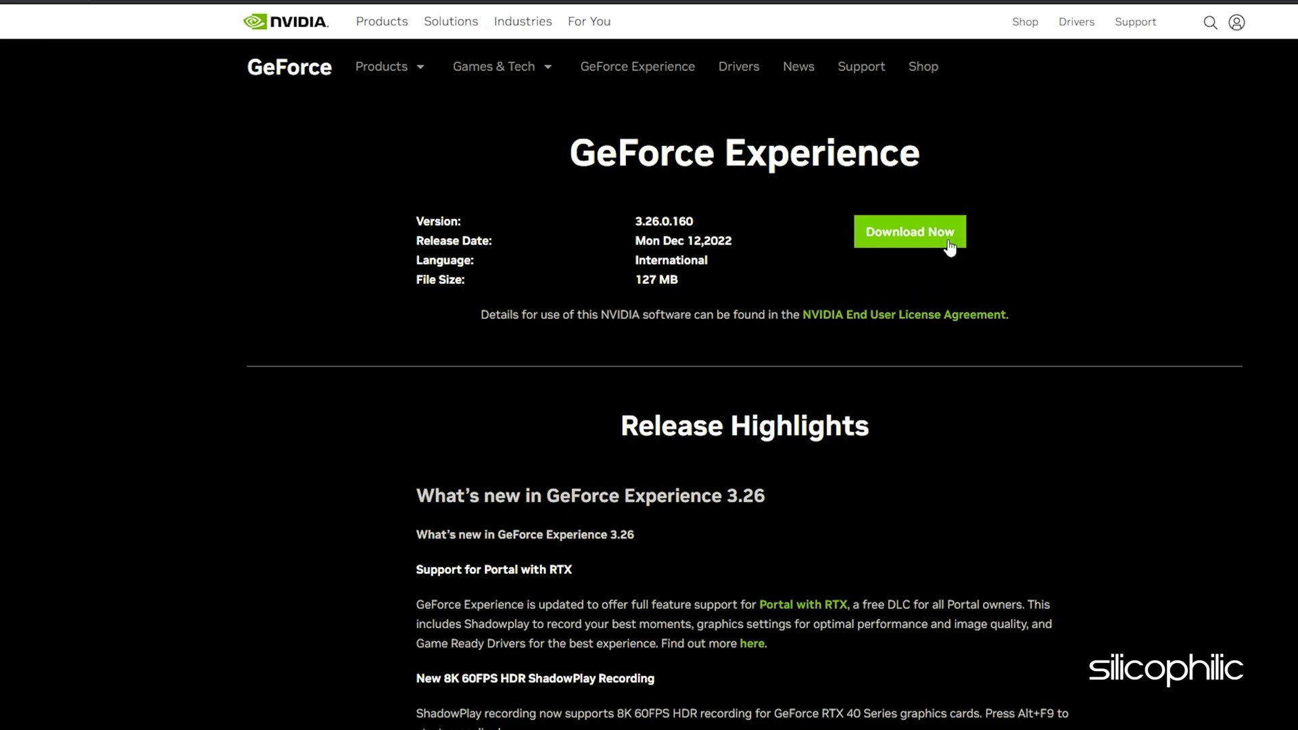
Start the GeForce Experience installer download via Download Now on NVIDIA's page
click(909, 231)
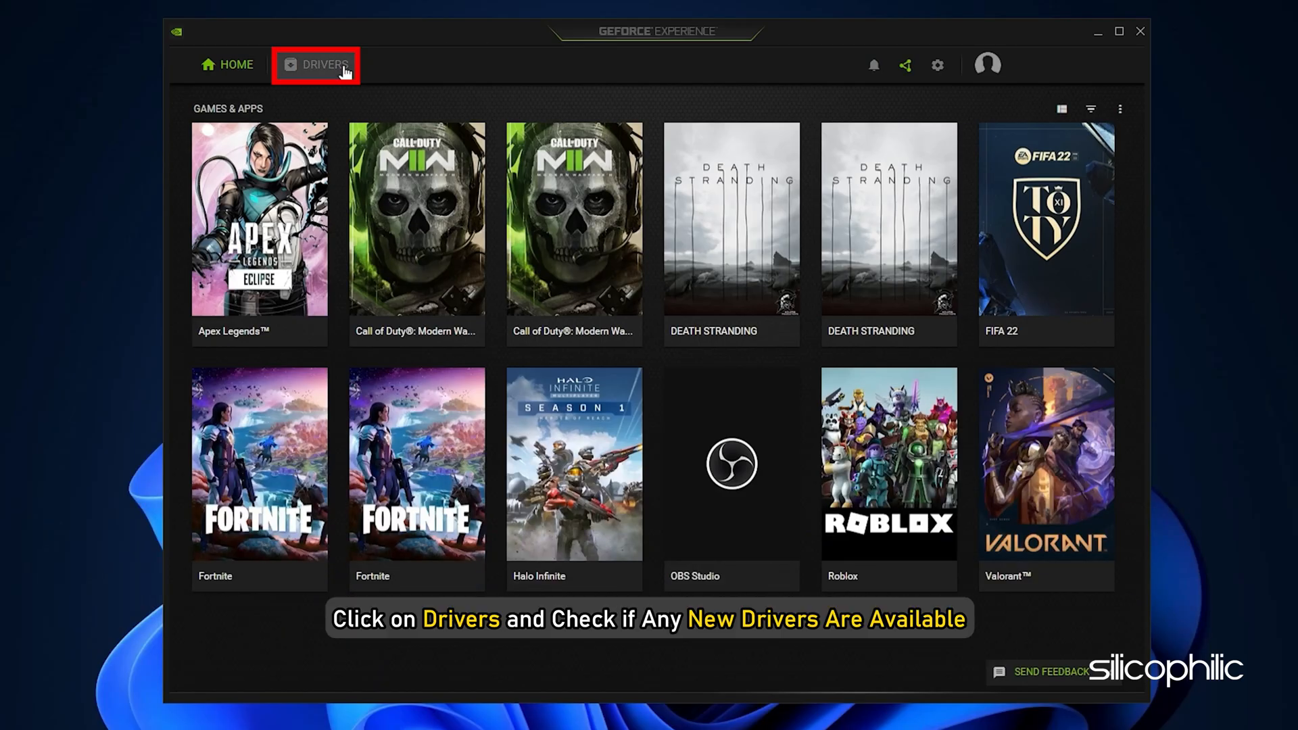
Check for driver updates in the Drivers section and confirm the latest Game Ready Driver is installed
click(323, 65)
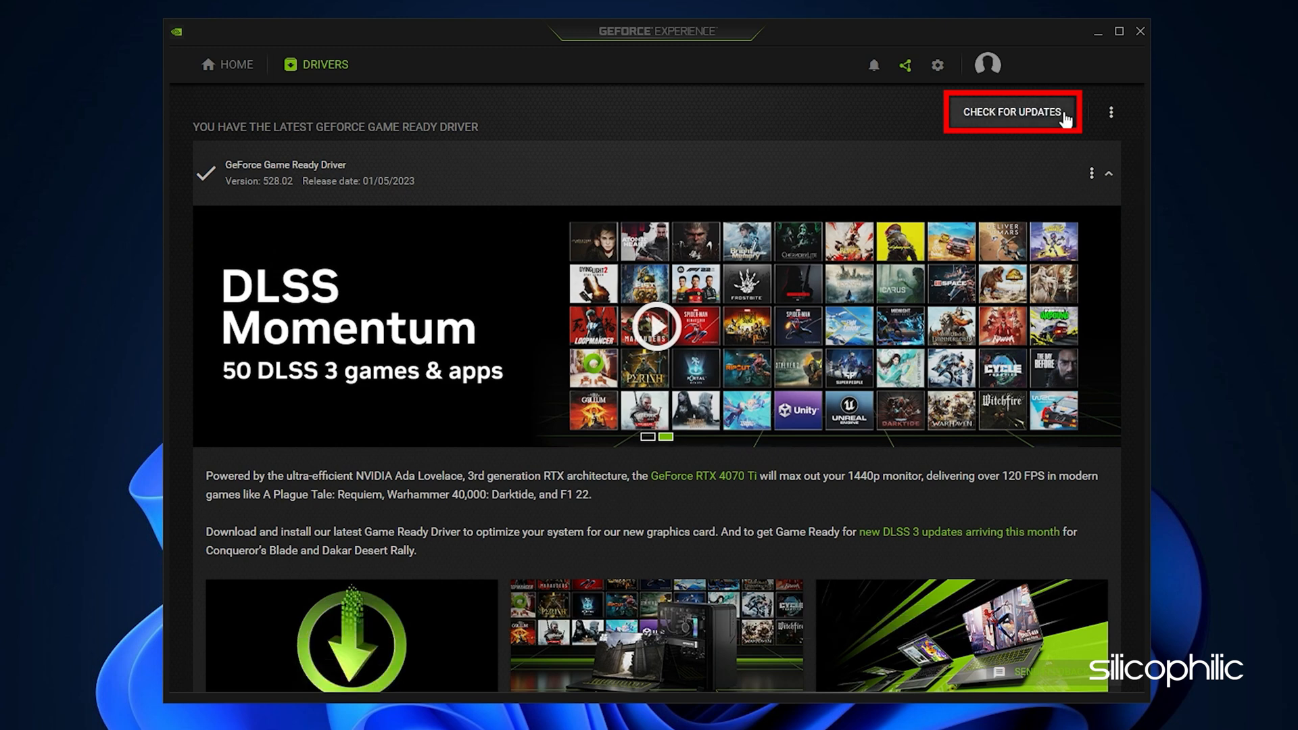
click(1139, 31)
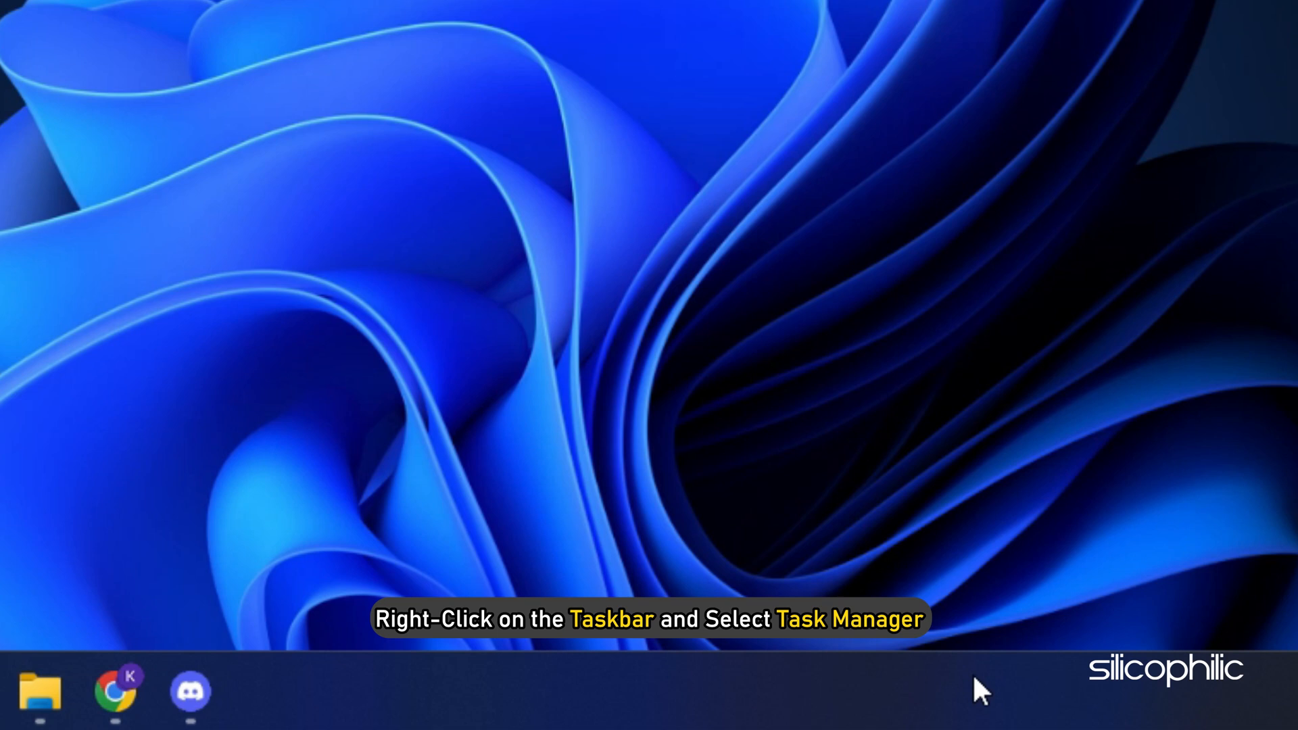
Launch Task Manager from the taskbar's right-click menu
right_click(982, 692)
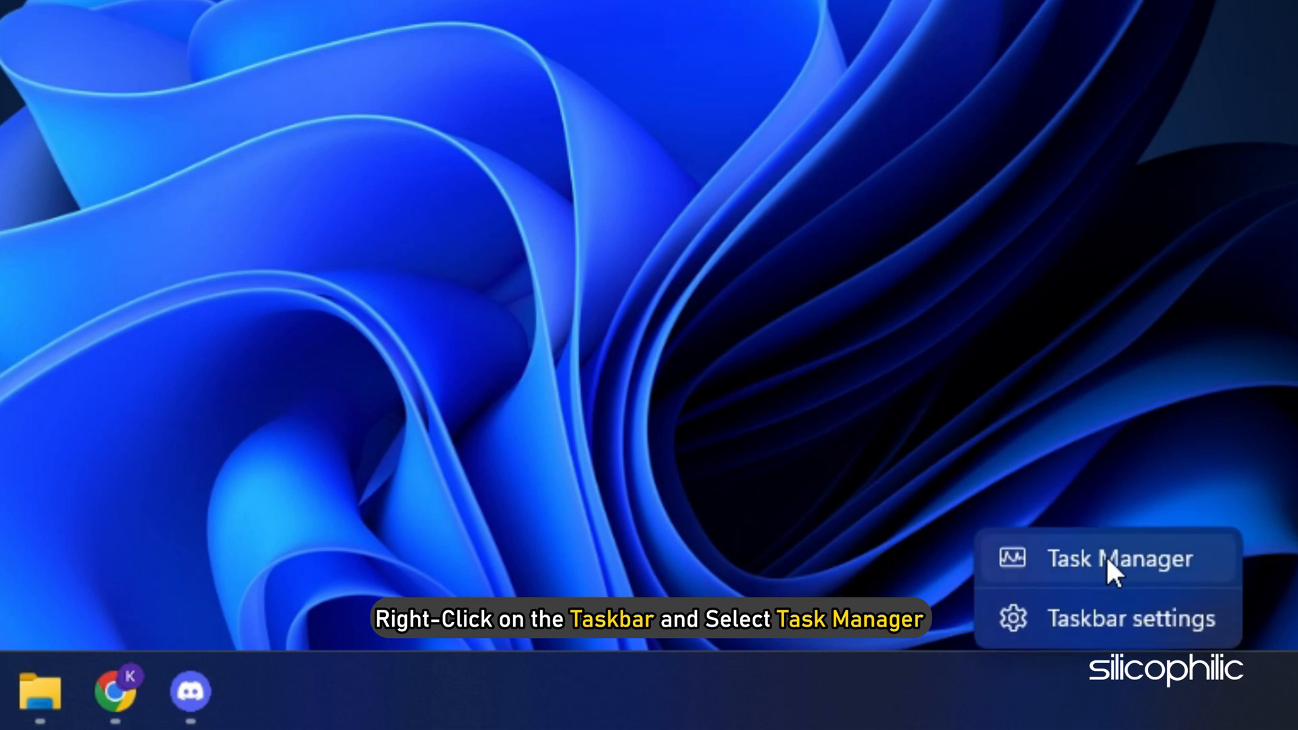
click(1120, 558)
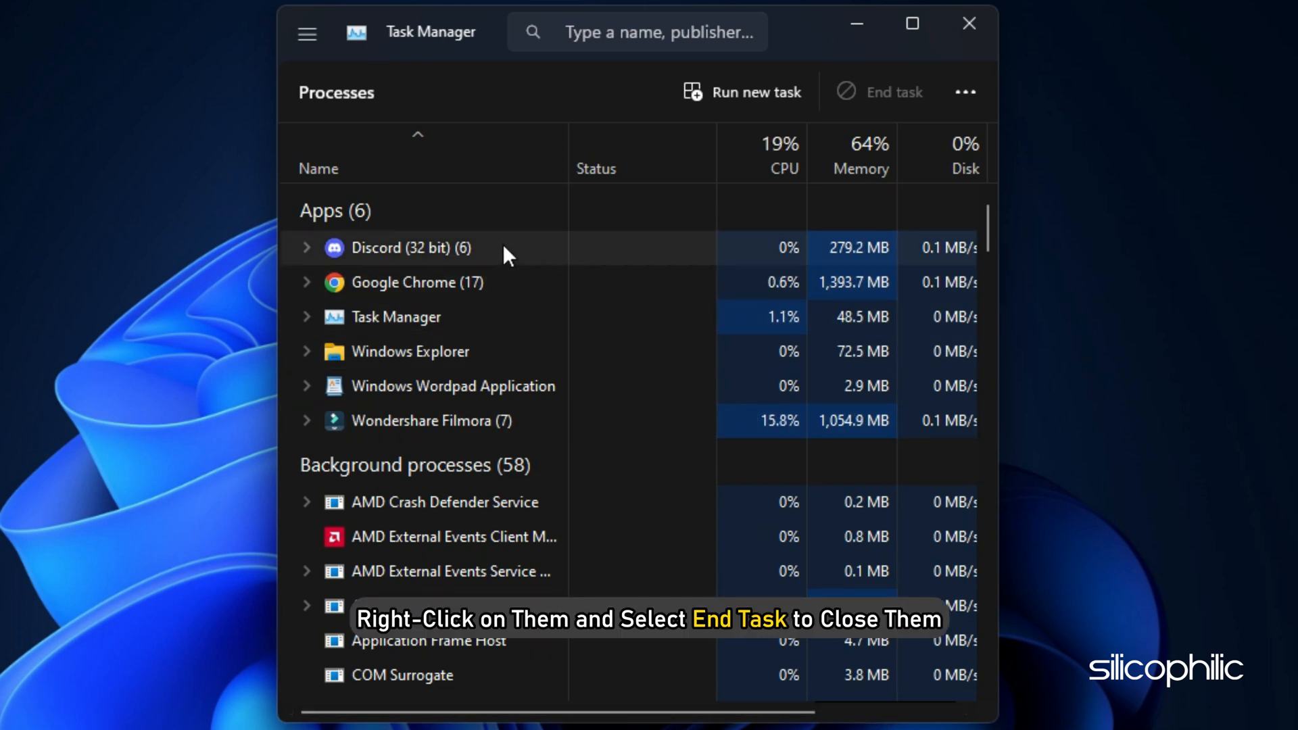
End the Discord app from the Apps list to free resources
right_click(410, 248)
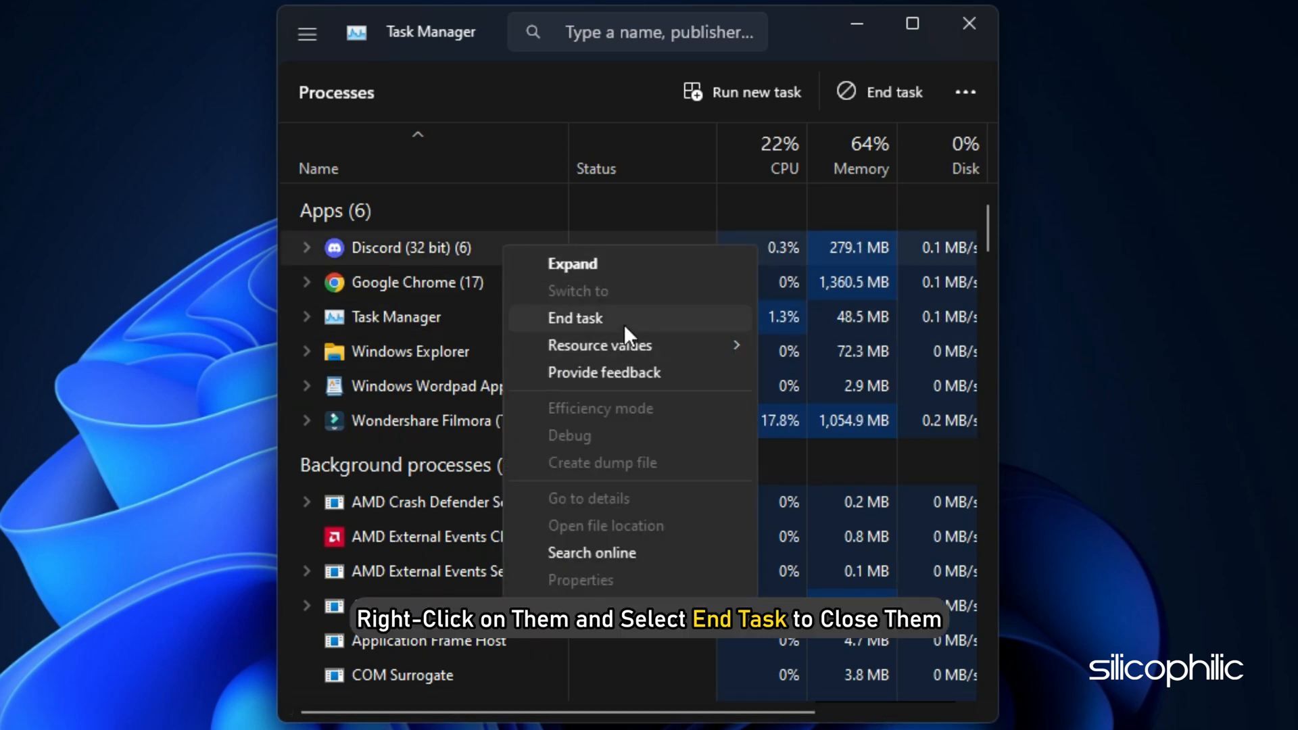
click(575, 316)
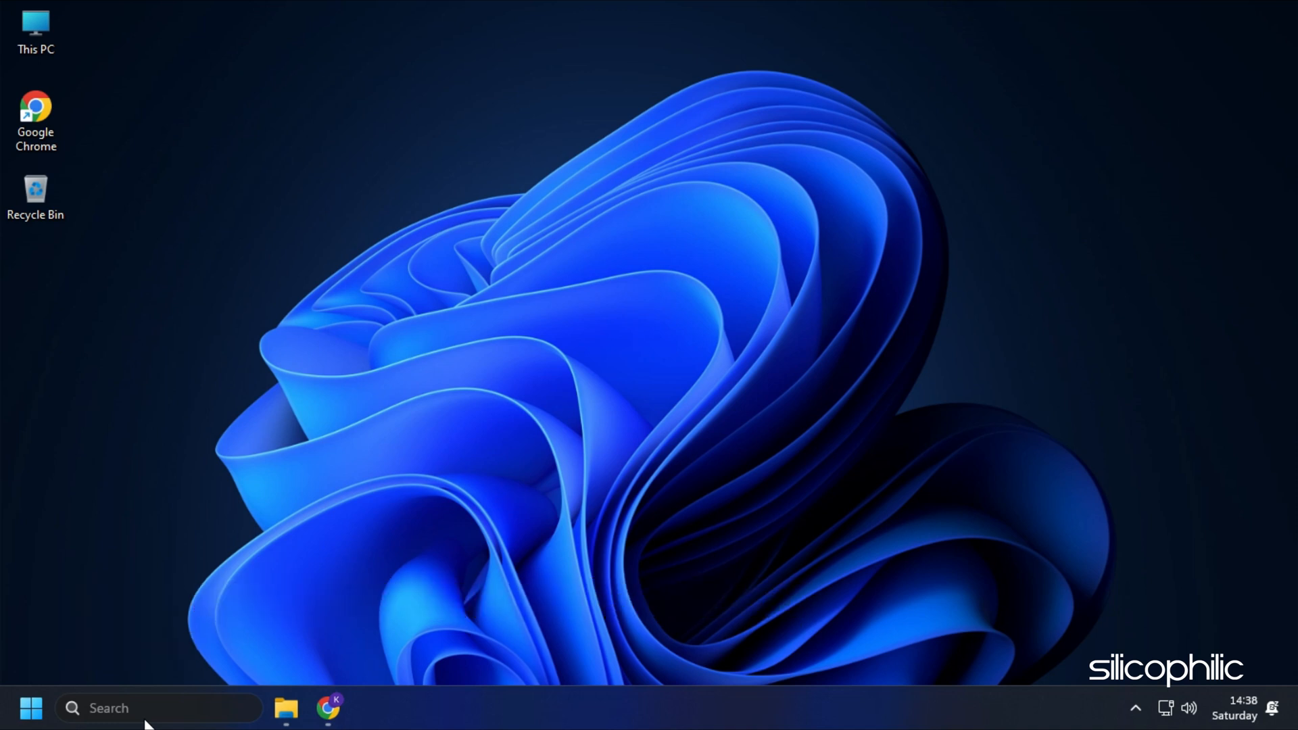
Search 'co' in Windows Search and open Control Panel from the best match
text(control Panel)
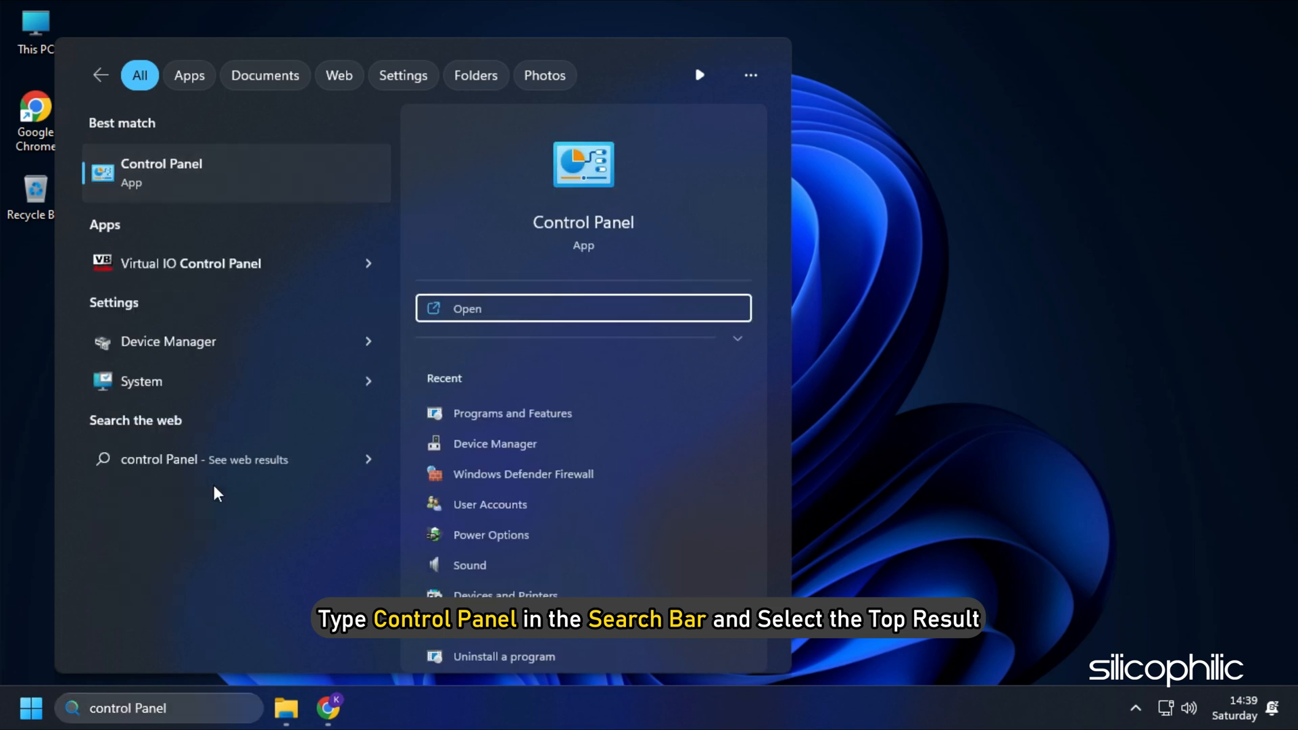
click(921, 138)
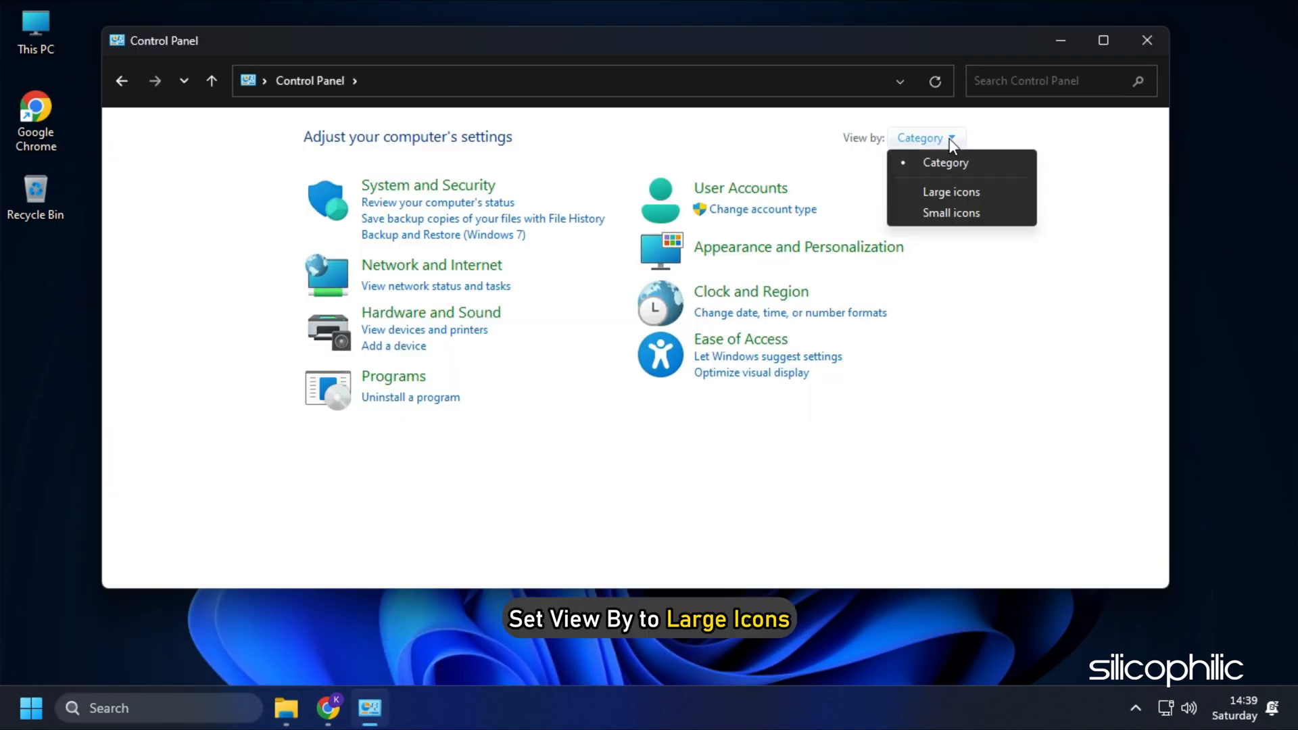
Switch Control Panel to large icons, enter Power Options and select the High performance plan
click(951, 190)
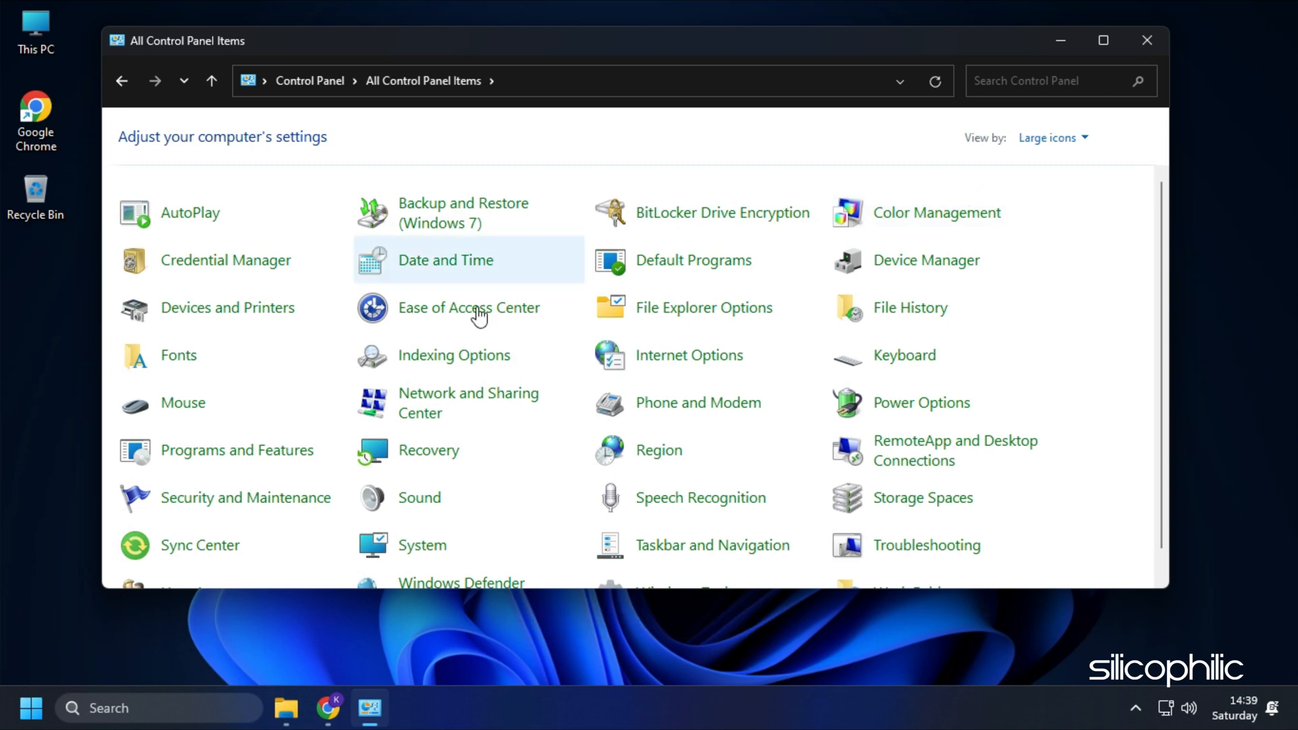
click(921, 403)
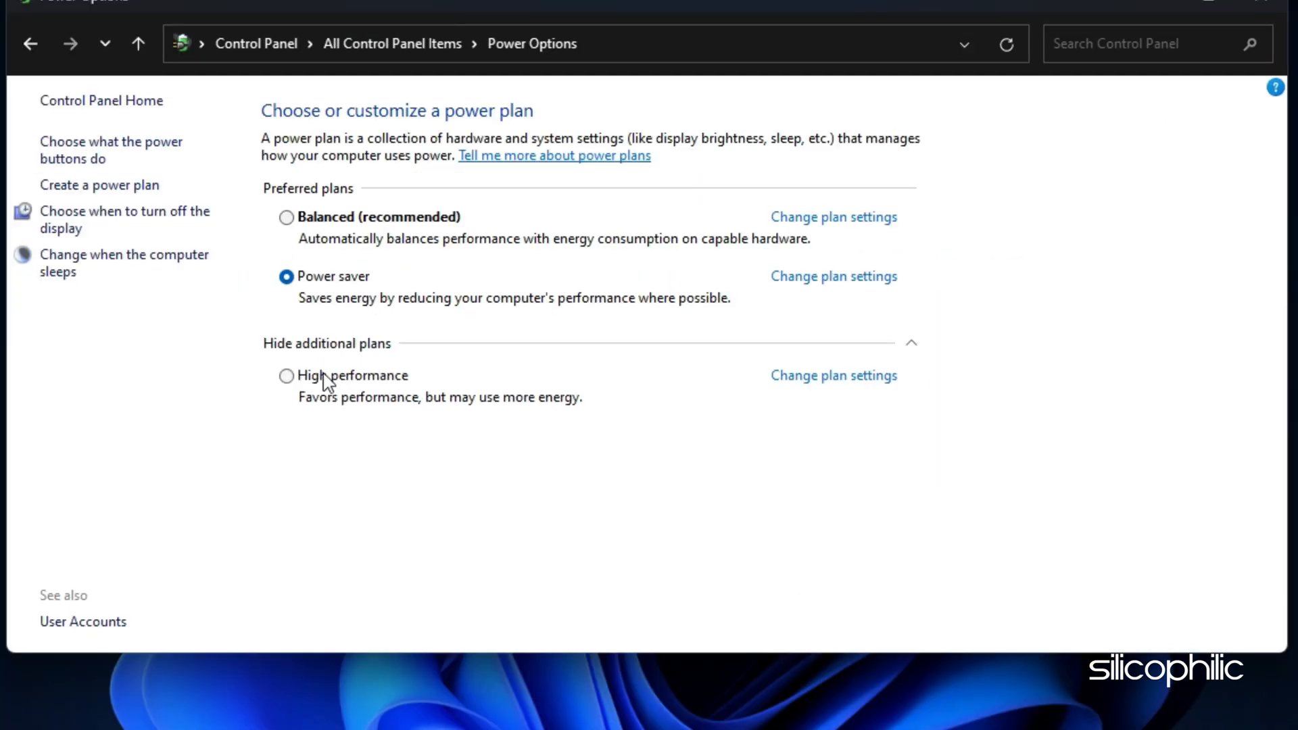
click(286, 375)
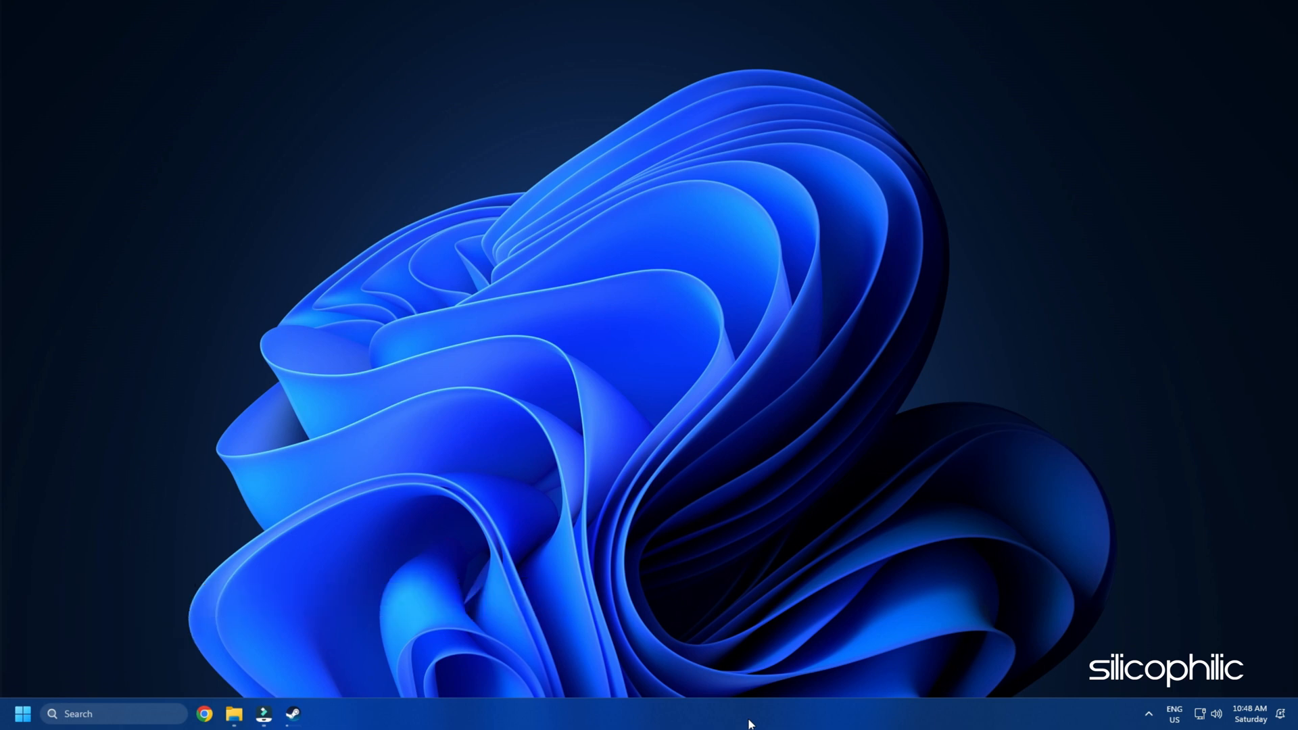
Add JediSurvivor.exe to the custom graphics apps list in Settings > Display > Graphics
key(Win+i)
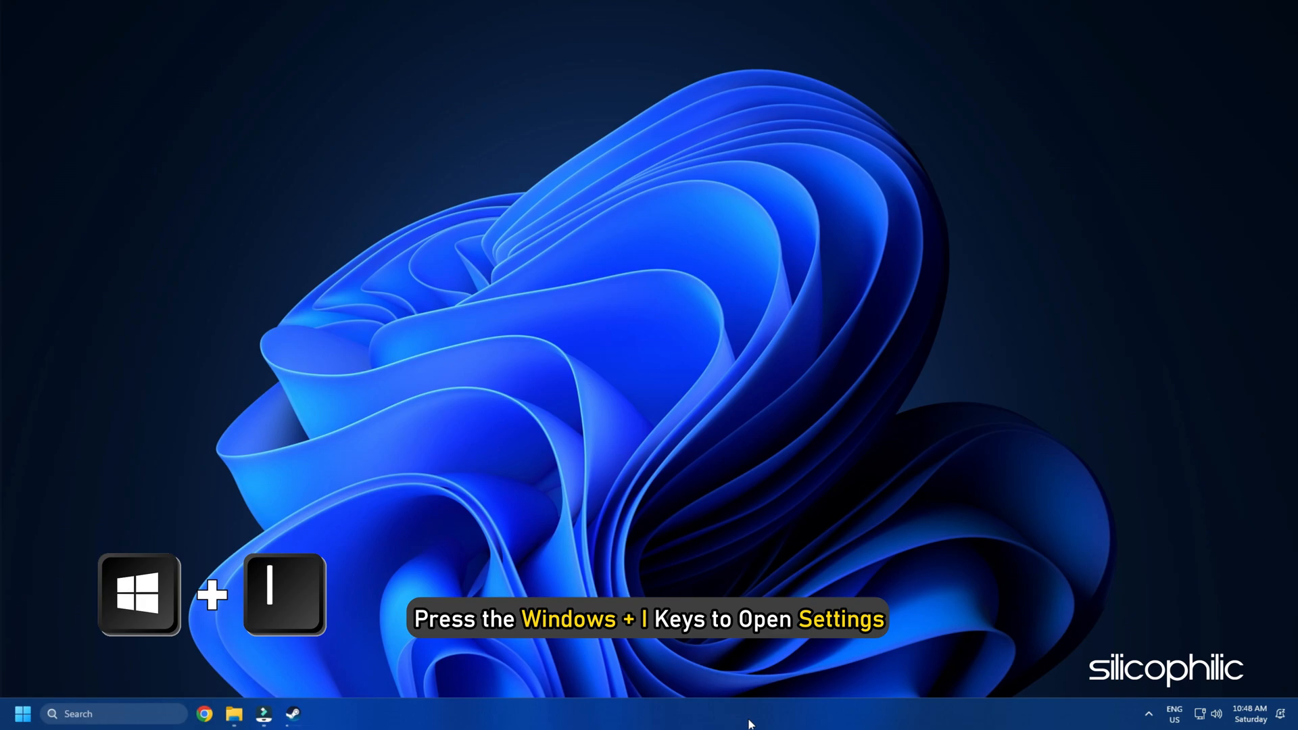
key(Win+i)
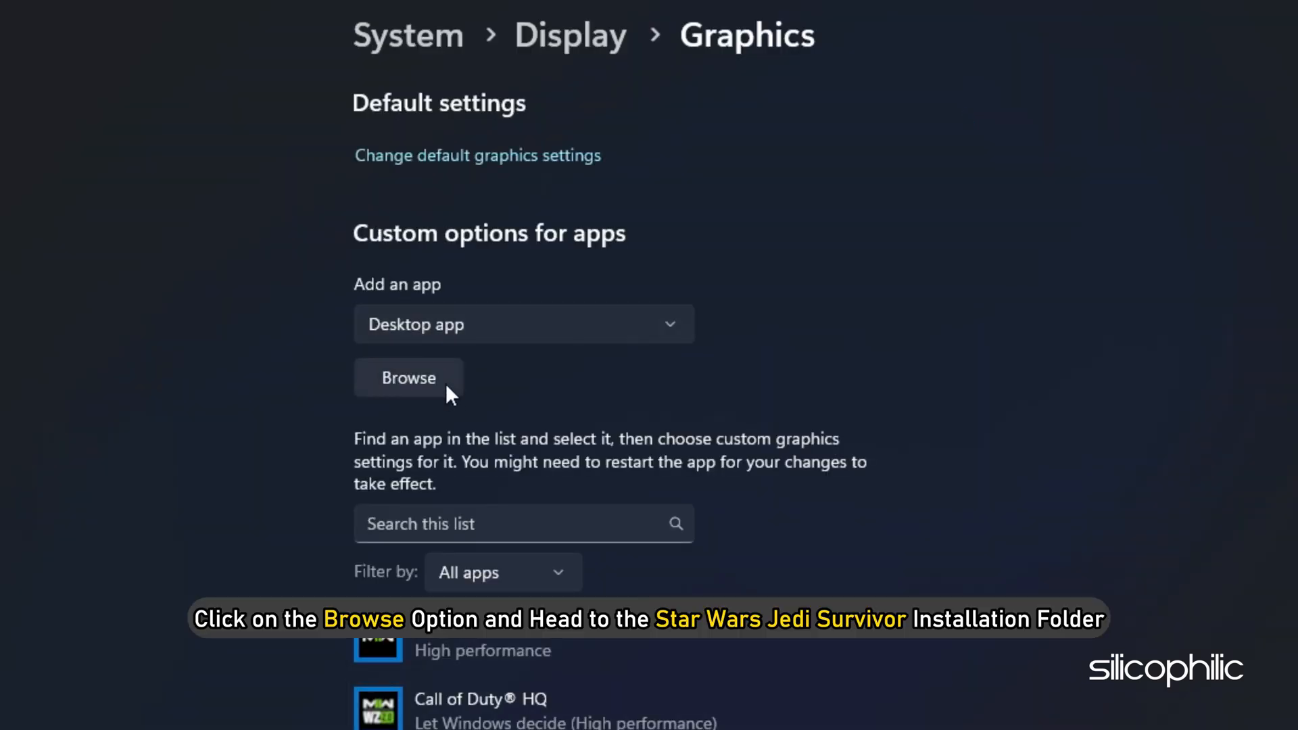
click(408, 377)
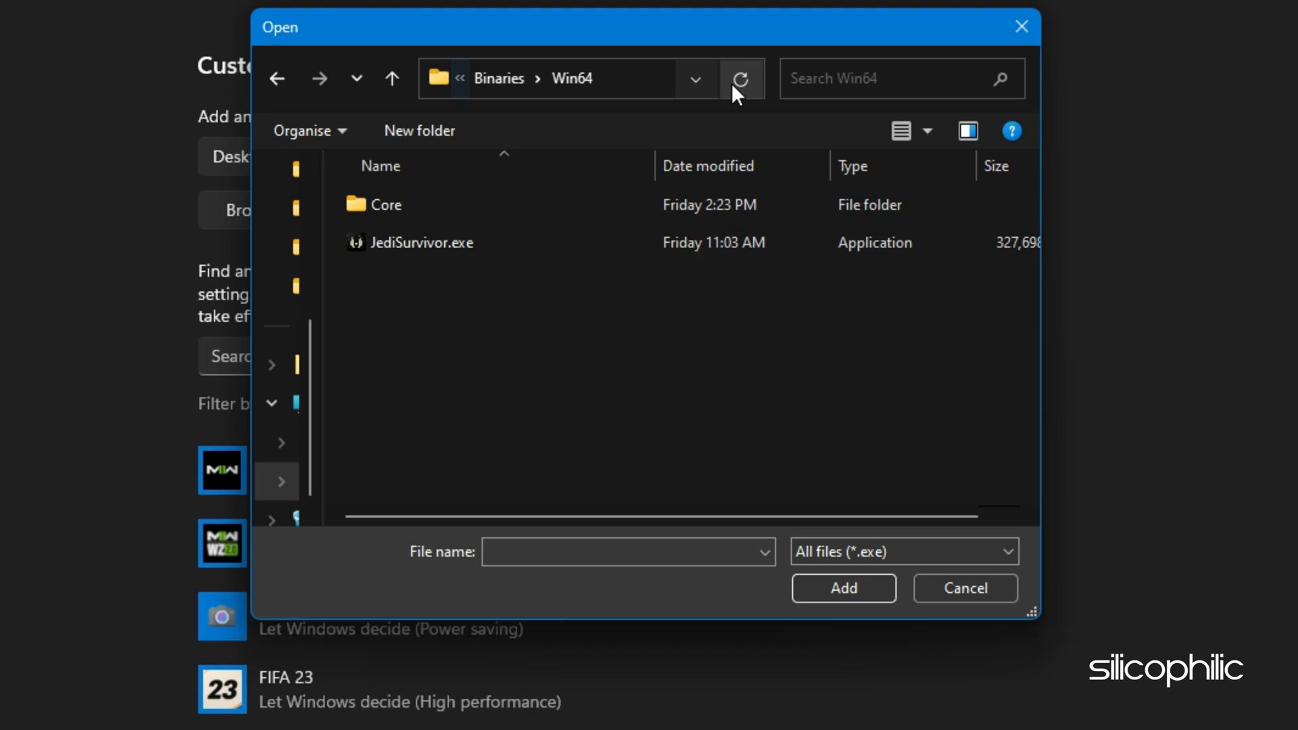
click(421, 242)
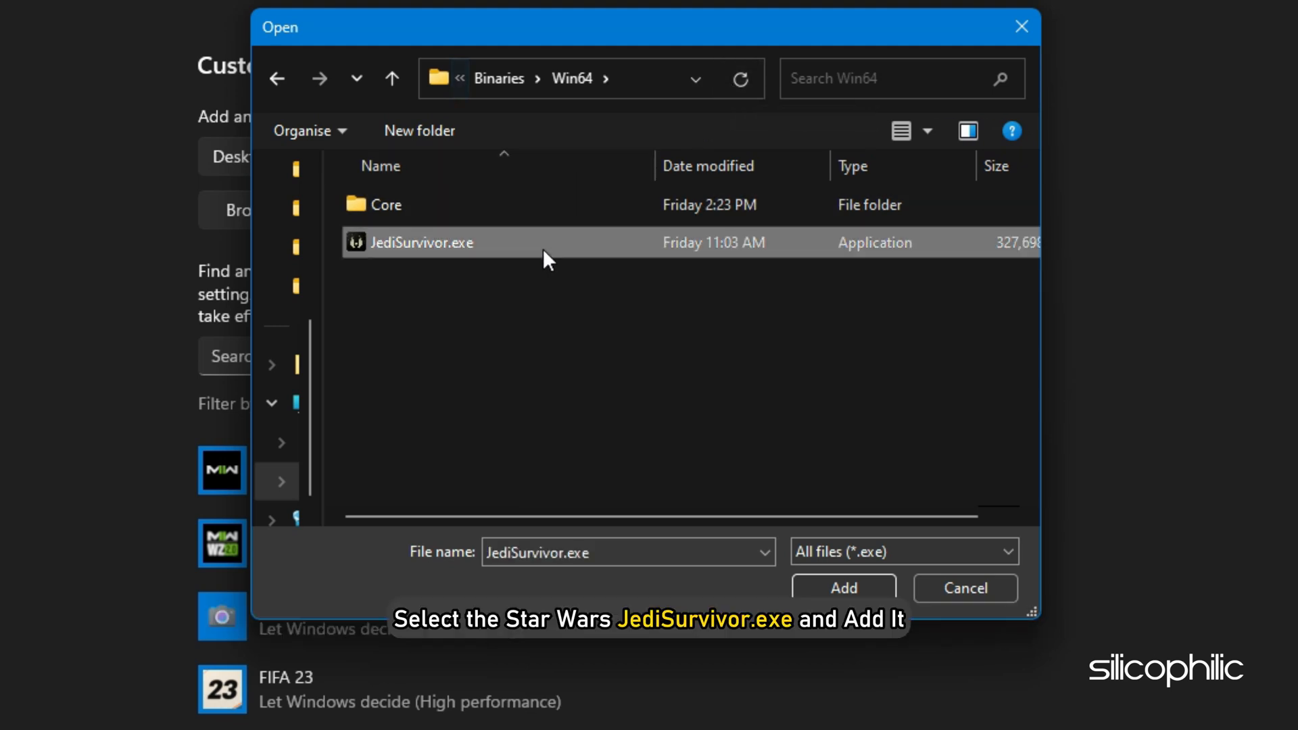
click(842, 588)
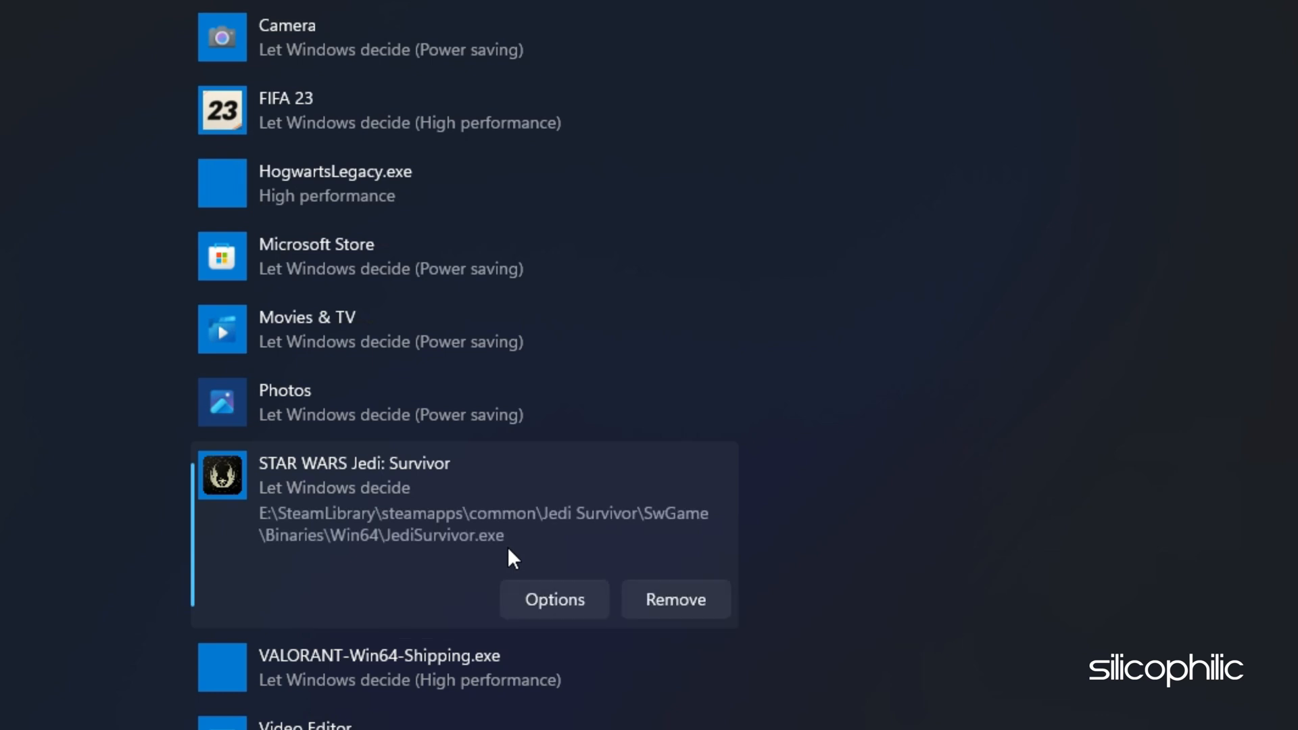
mouse_move(526, 586)
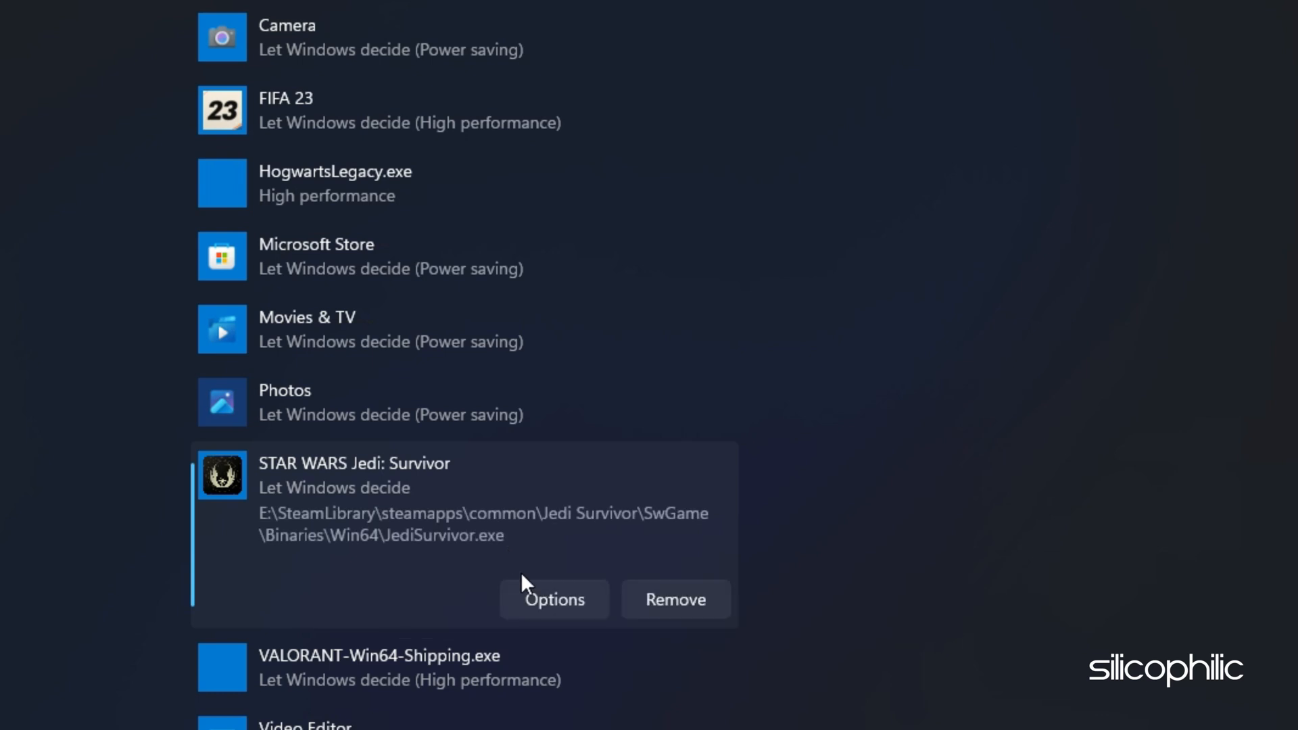
Set STAR WARS Jedi: Survivor's graphics preference to High performance and save it
click(554, 599)
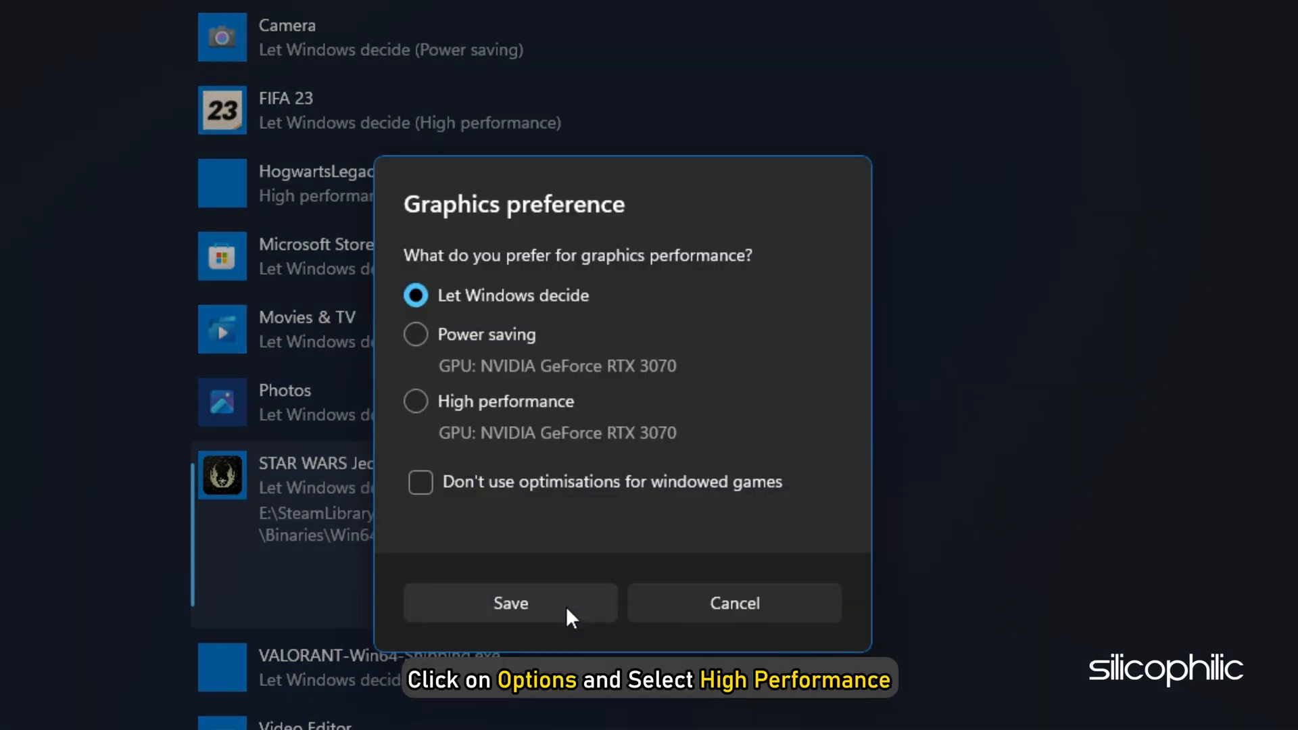
click(415, 402)
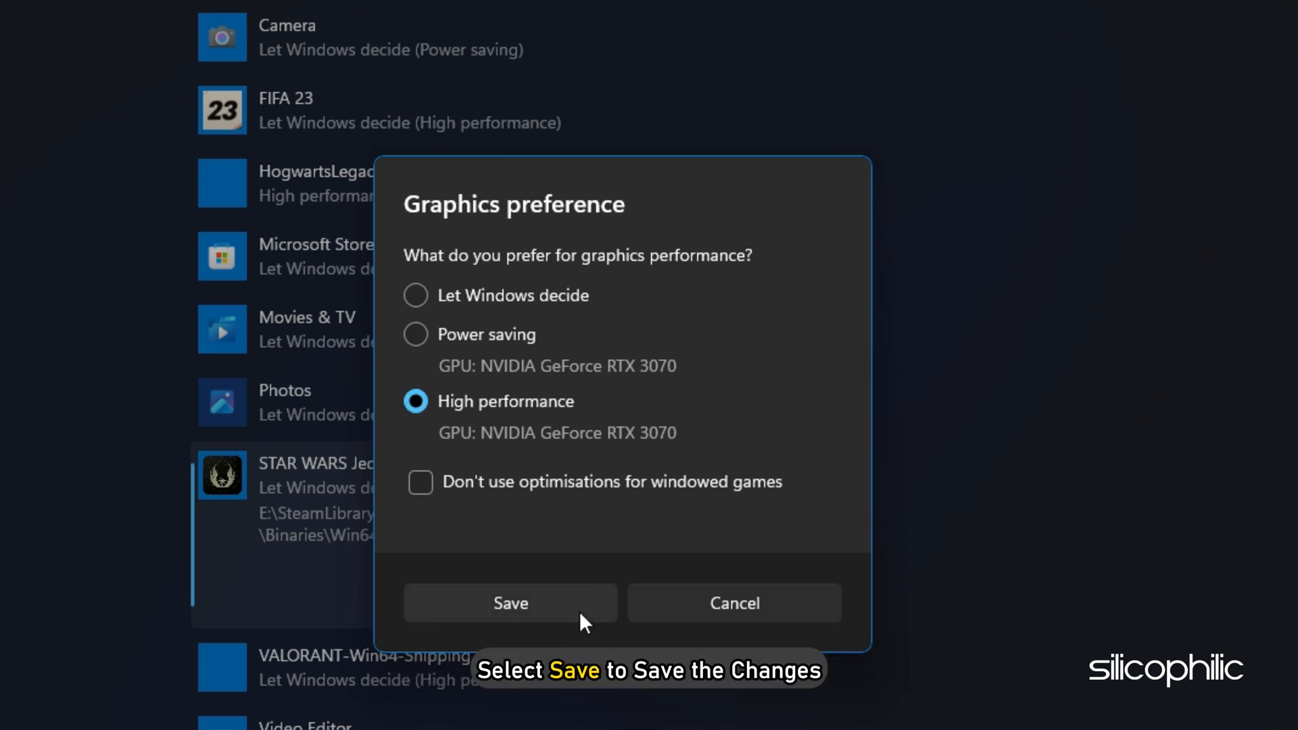
click(510, 601)
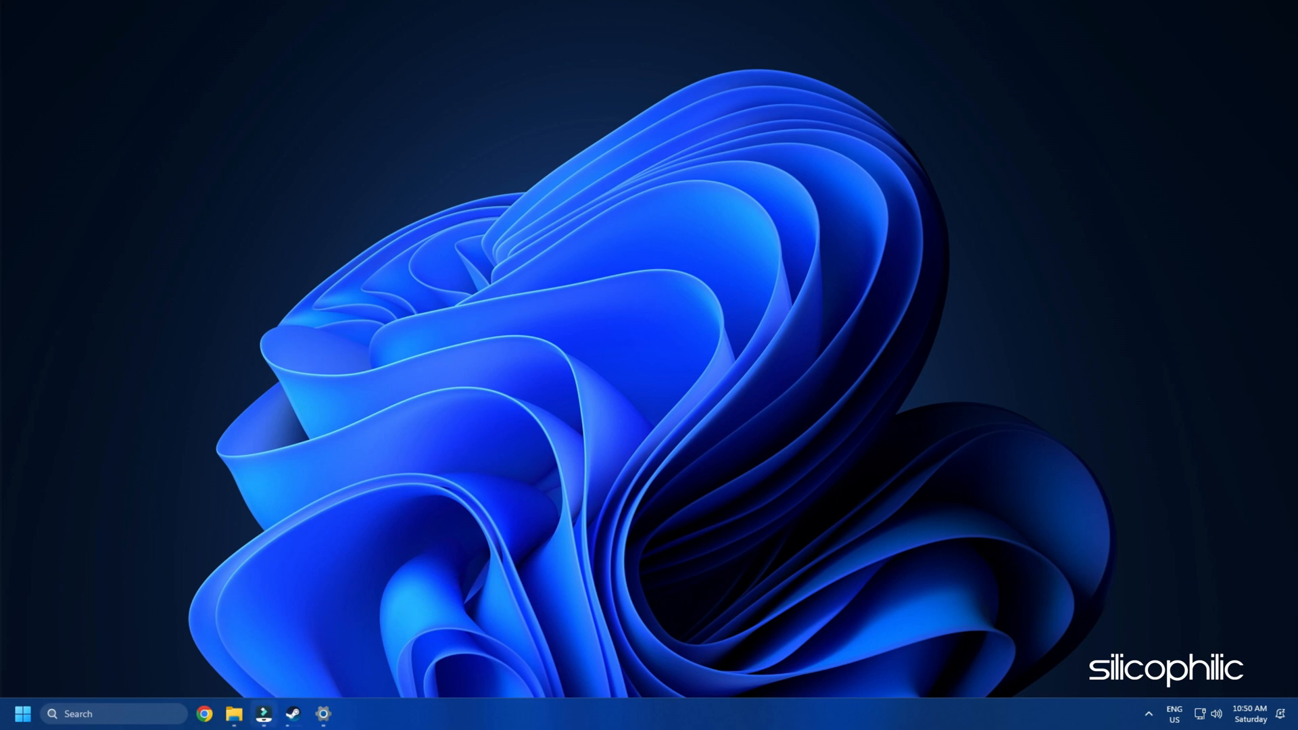
Bring up STAR WARS Jedi: Survivor's context menu in the Steam library to reach Manage
click(292, 714)
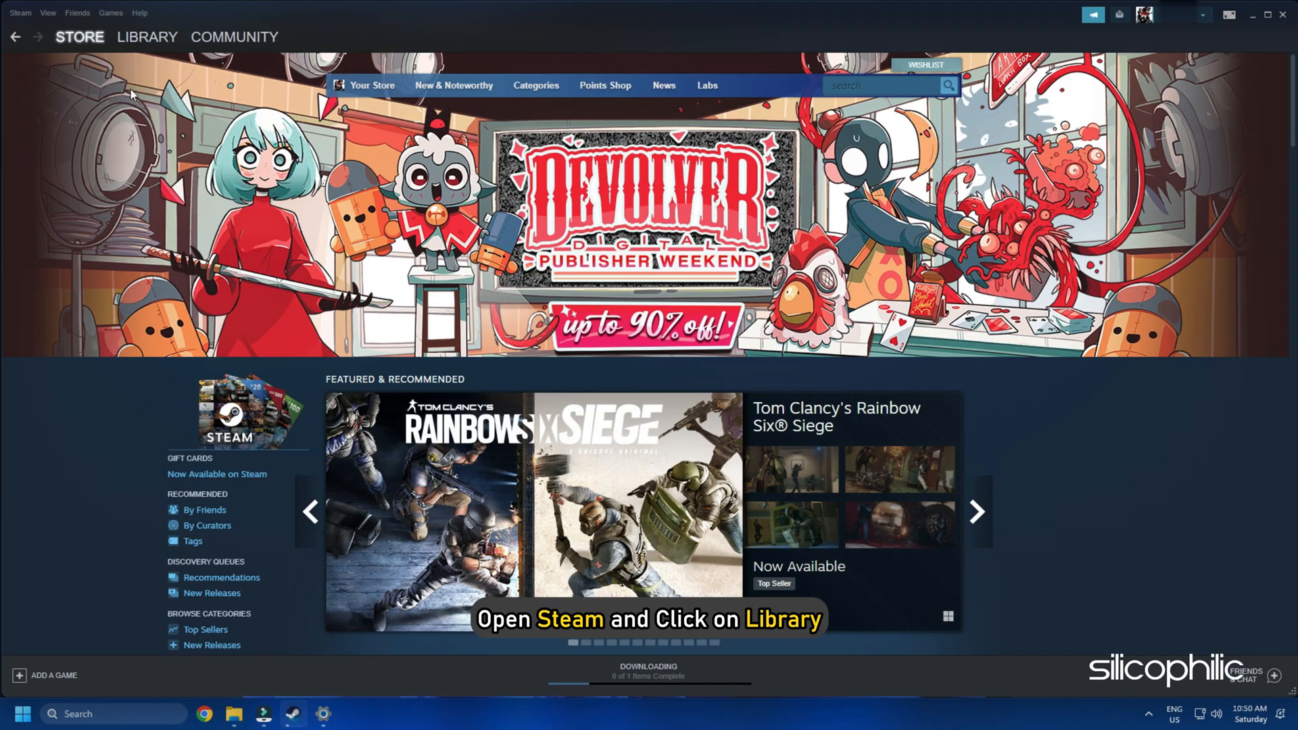
click(146, 37)
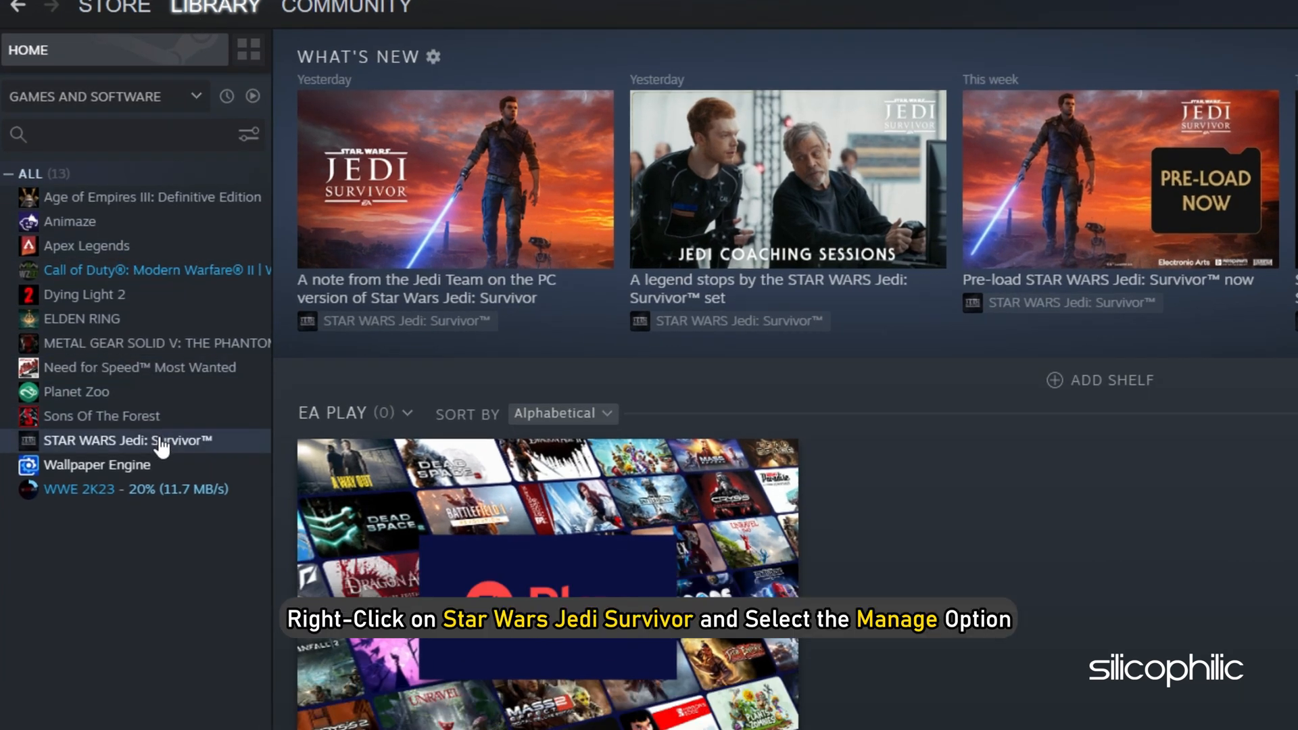
right_click(126, 439)
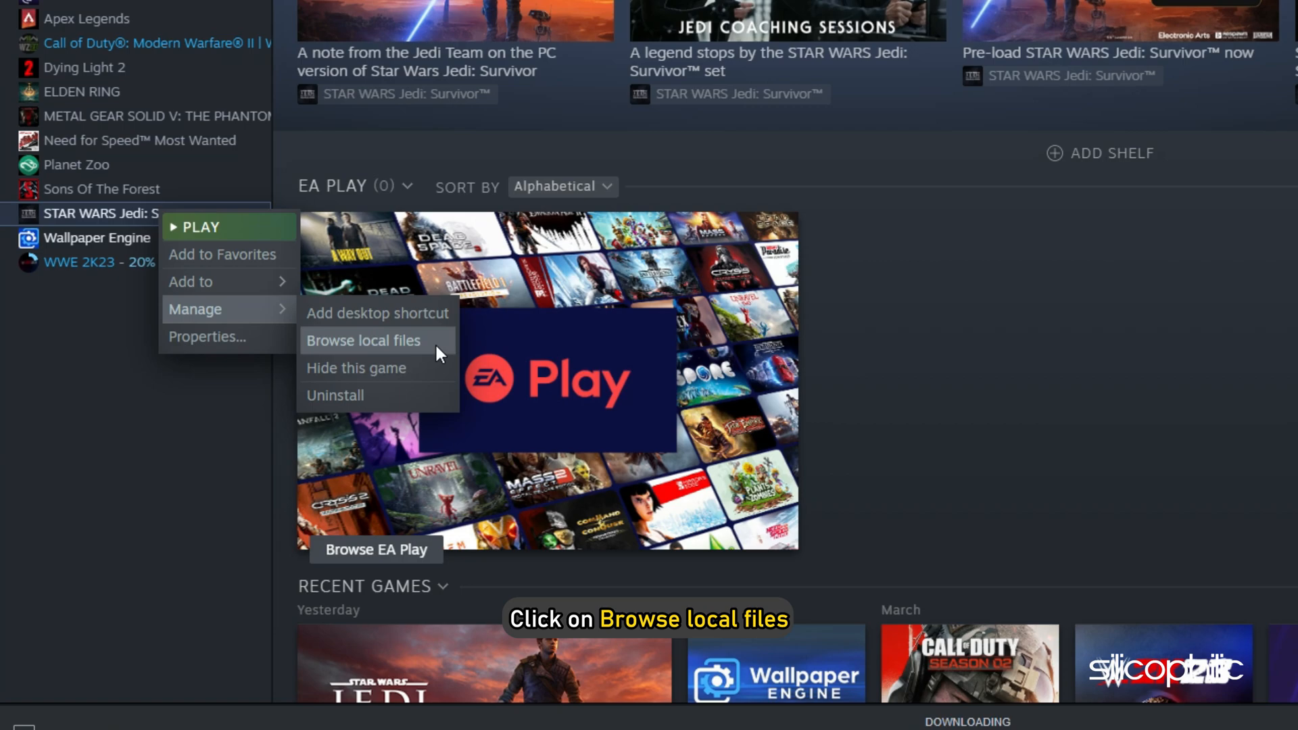
Browse the Jedi Survivor local files and navigate SwGame > Binaries > Win64
click(362, 341)
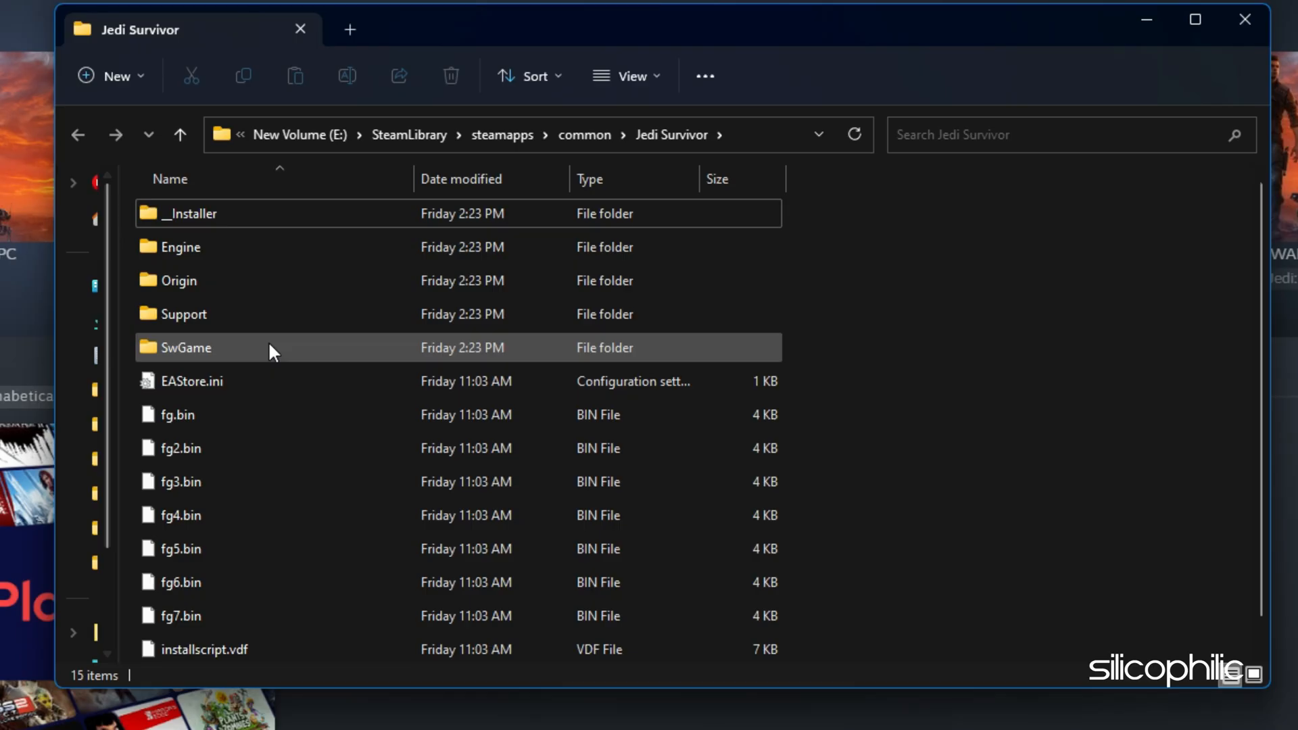
double_click(186, 347)
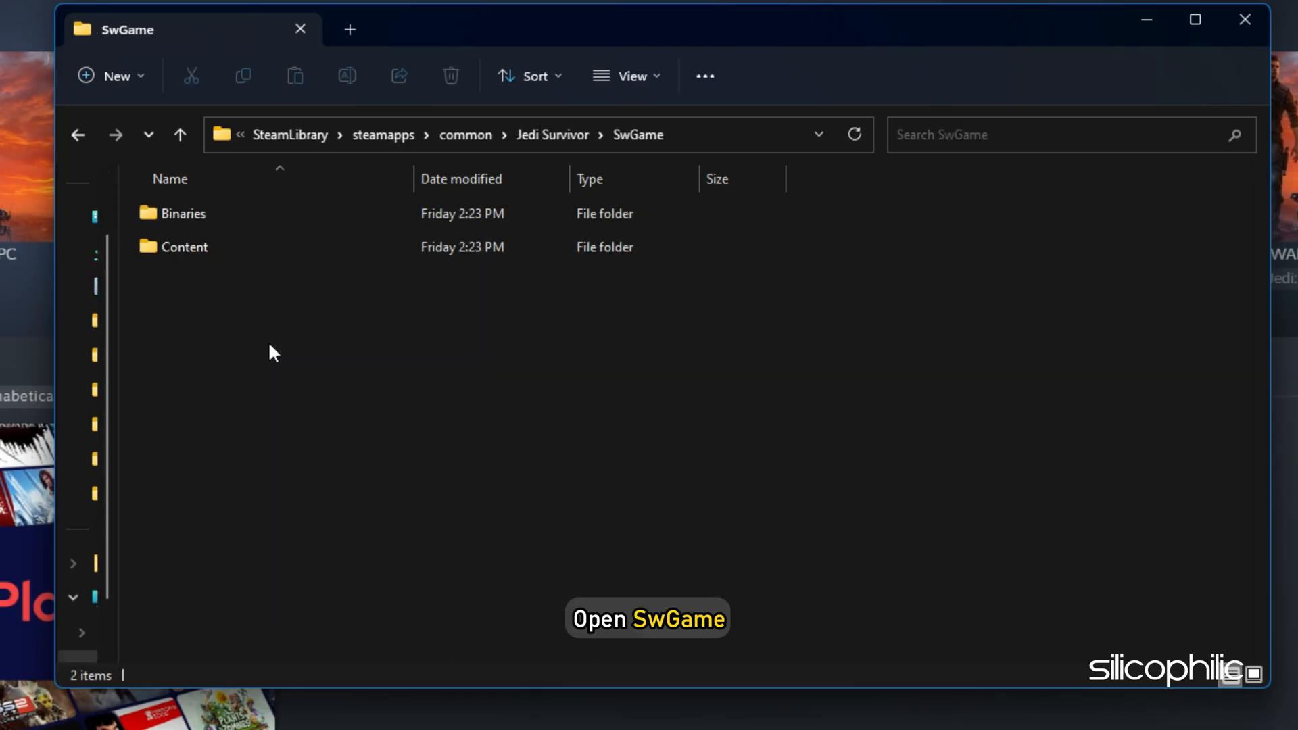
double_click(181, 212)
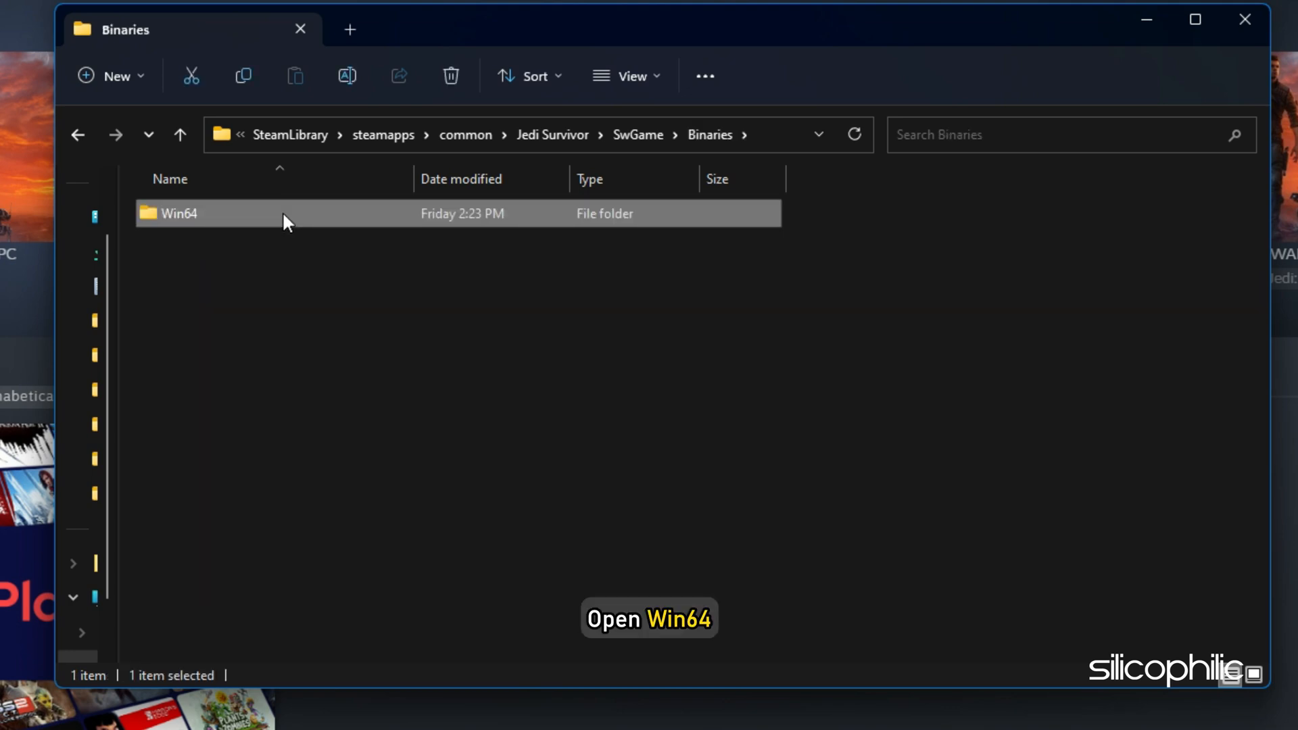
double_click(175, 214)
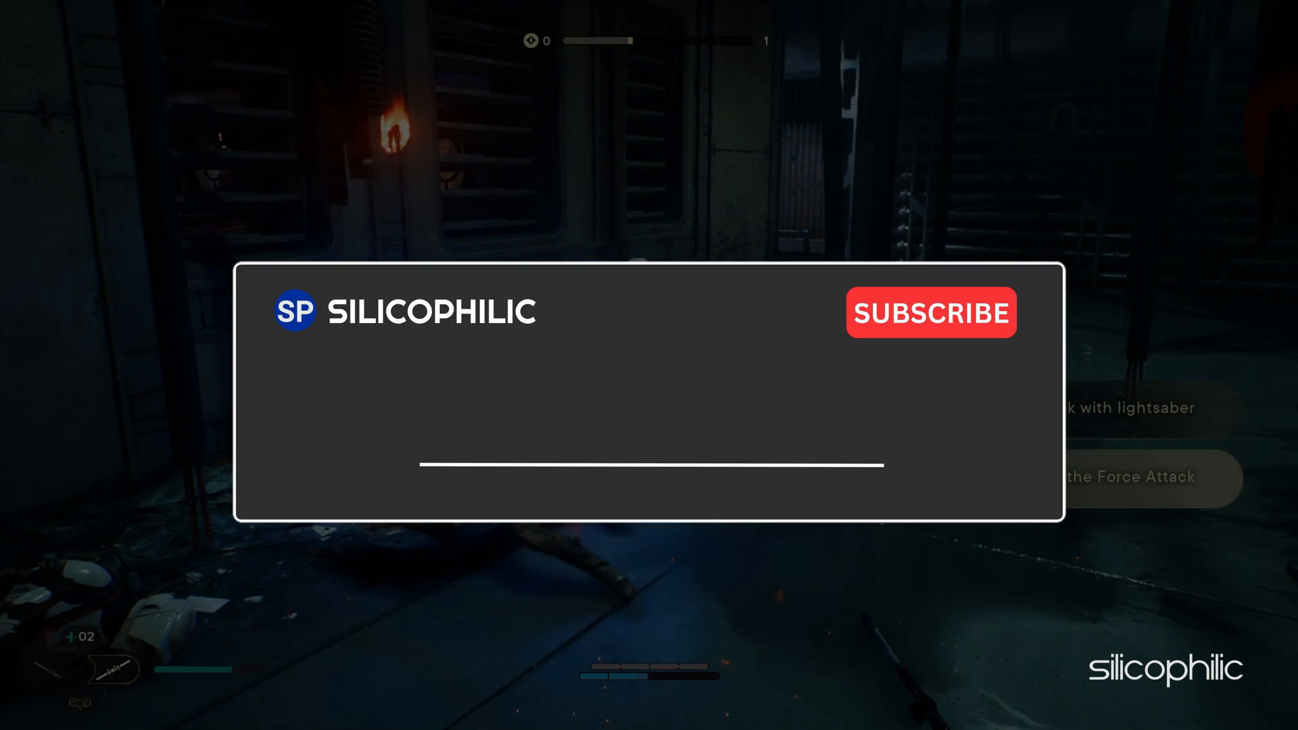
text(Comment Down Below)
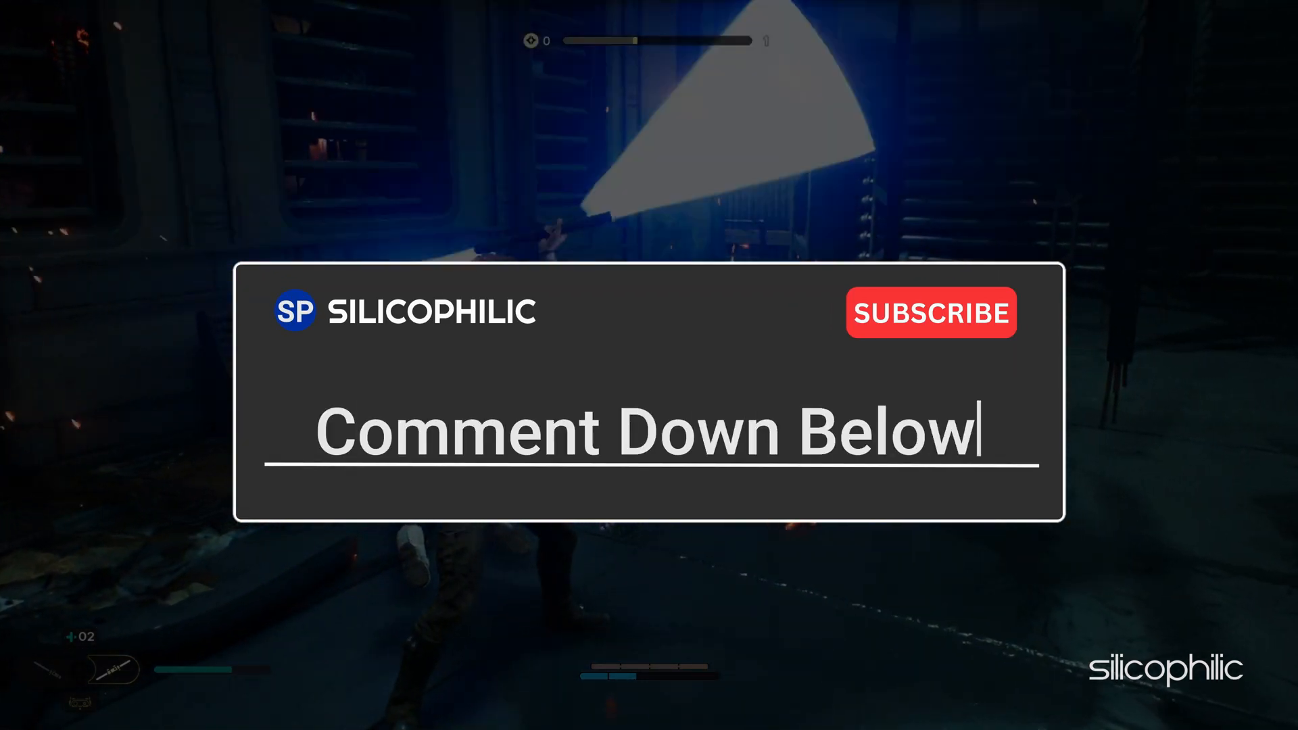